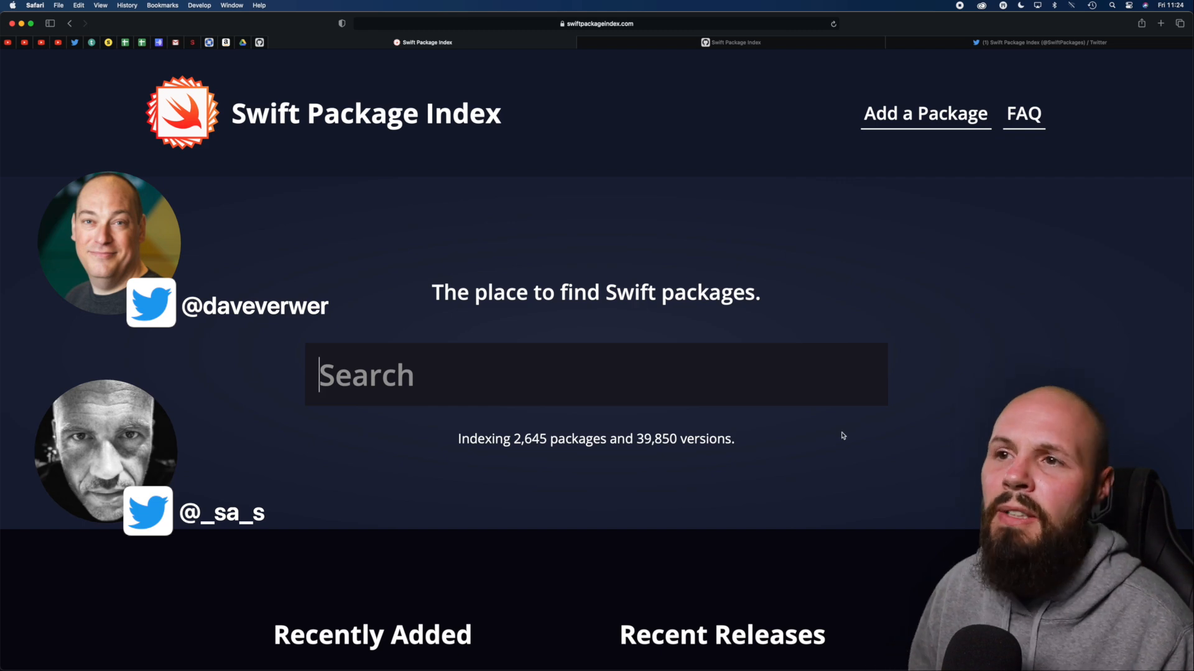
- Switch to the GitHub tab and browse the organisation's three repositories with their stars and forks
left_click(731, 42)
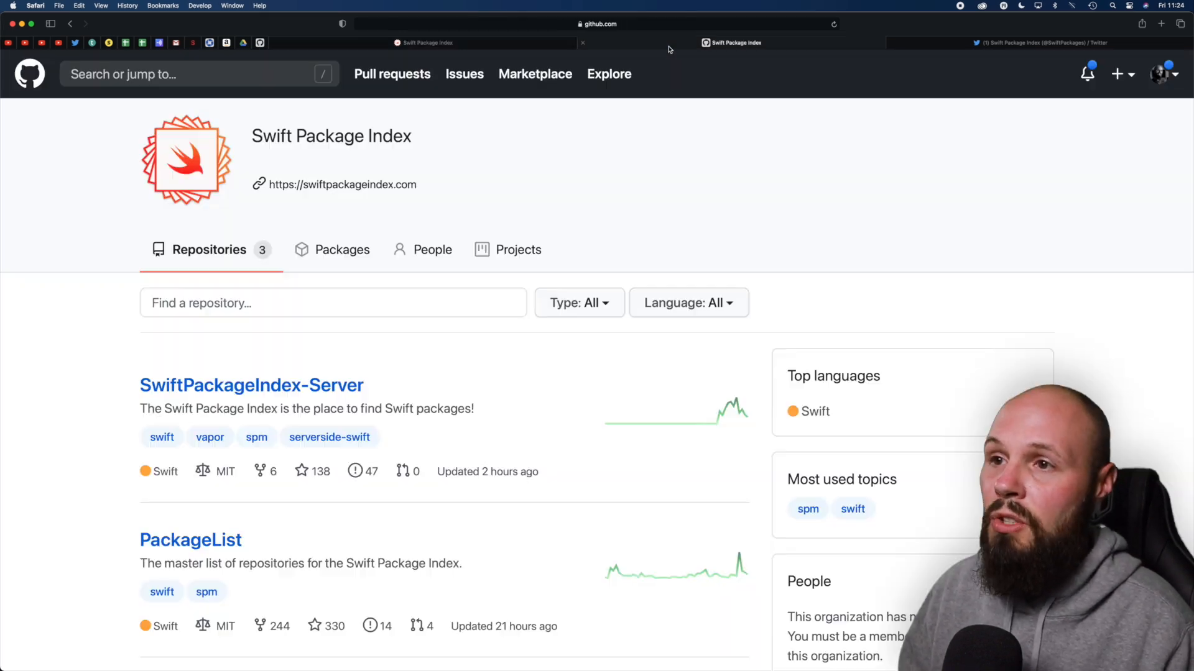
scroll("down", 3)
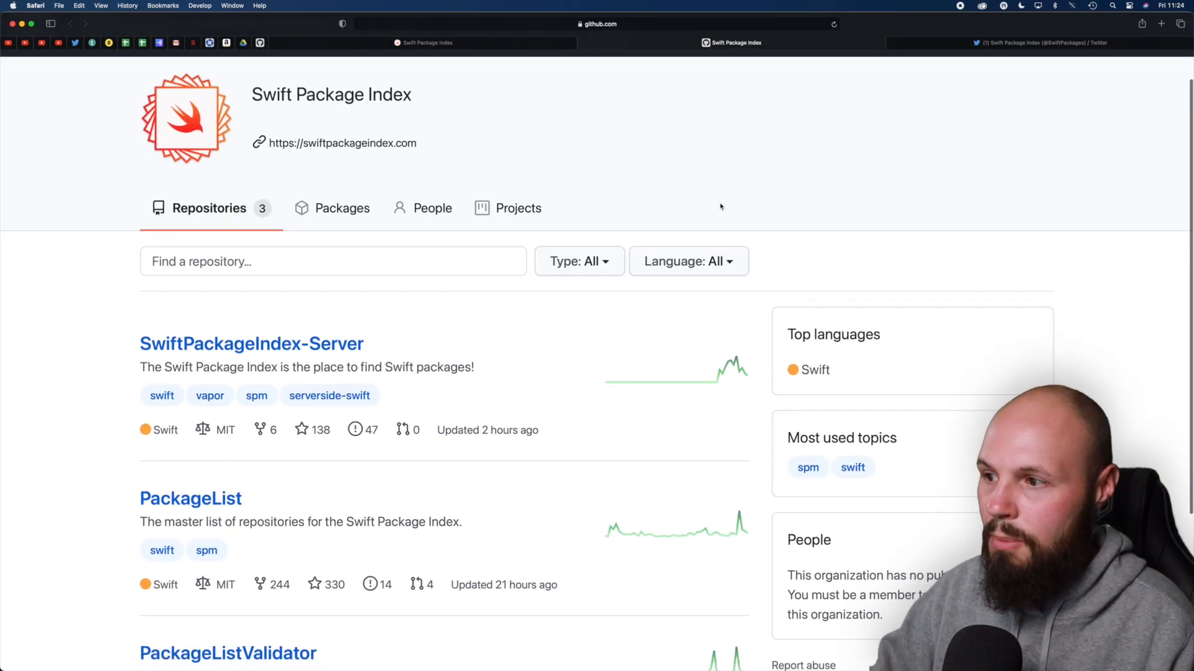
scroll("down", 3)
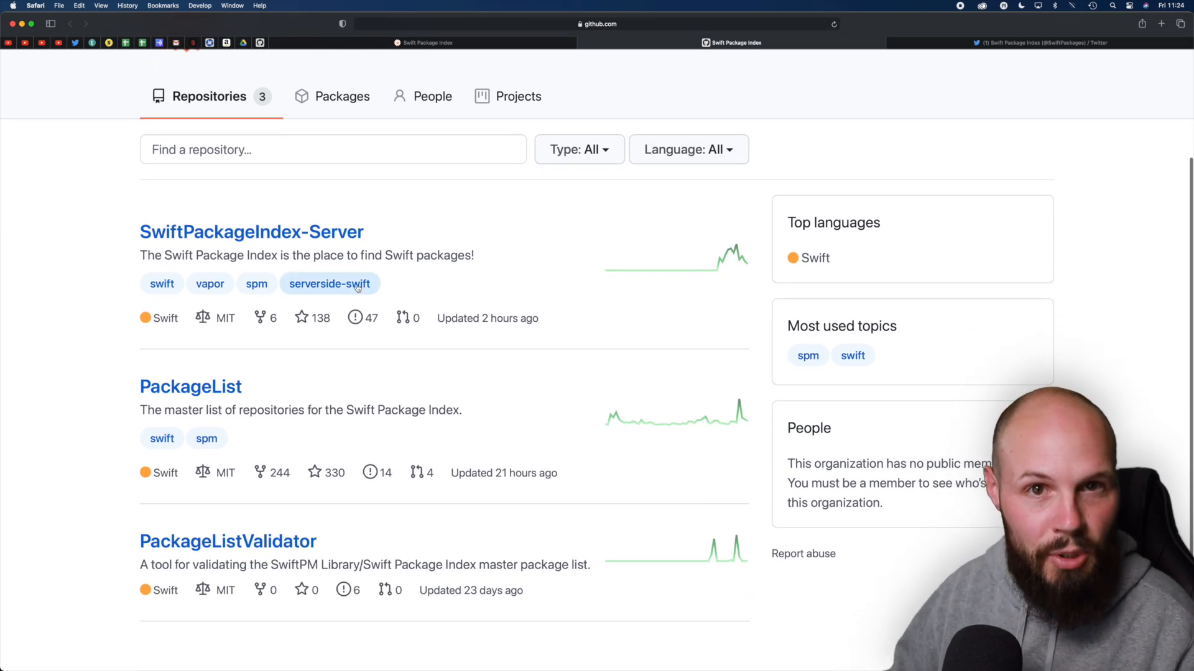
mouse_move(330, 284)
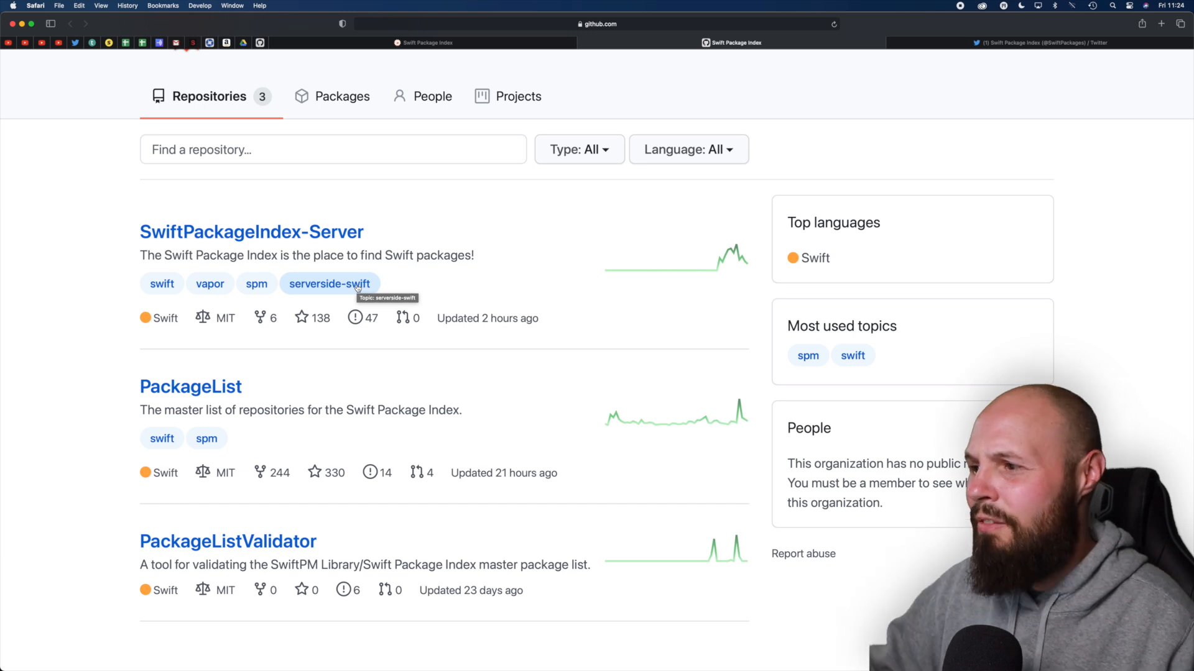
scroll("up", 3)
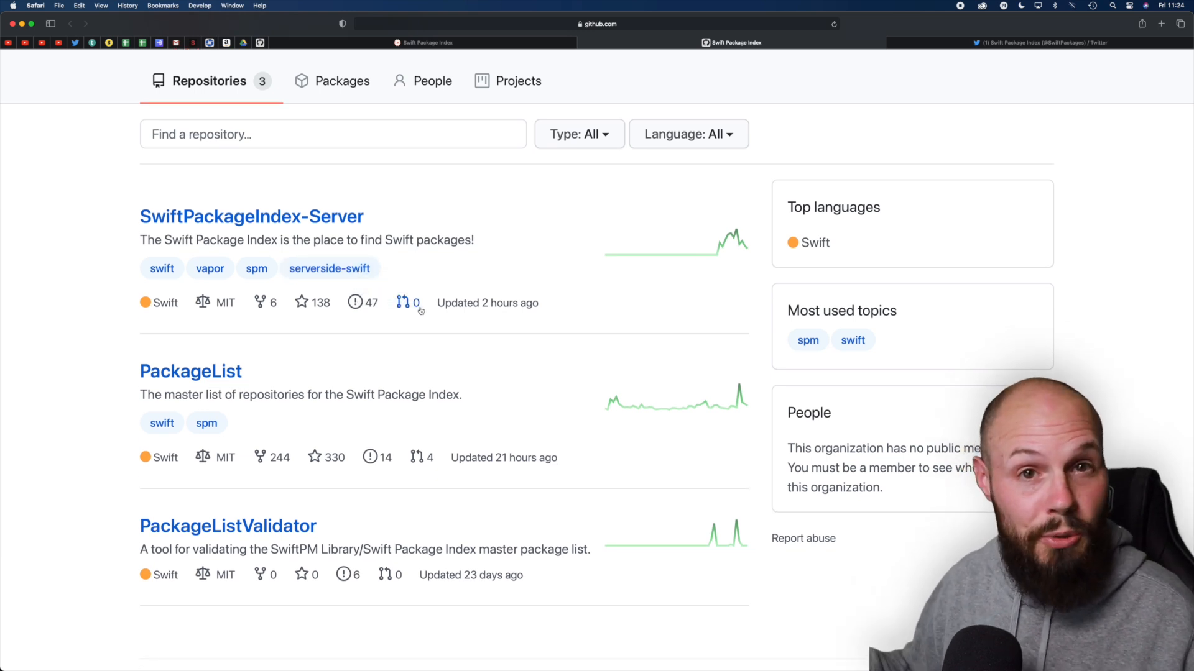
scroll("down", 3)
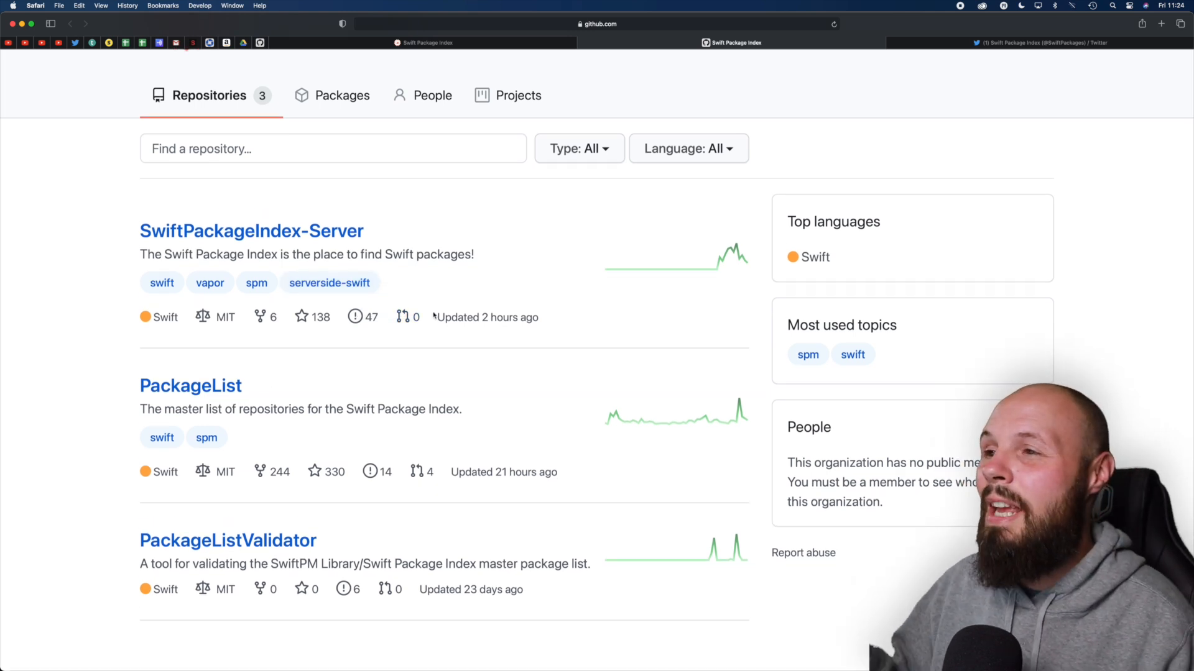
scroll("up", 3)
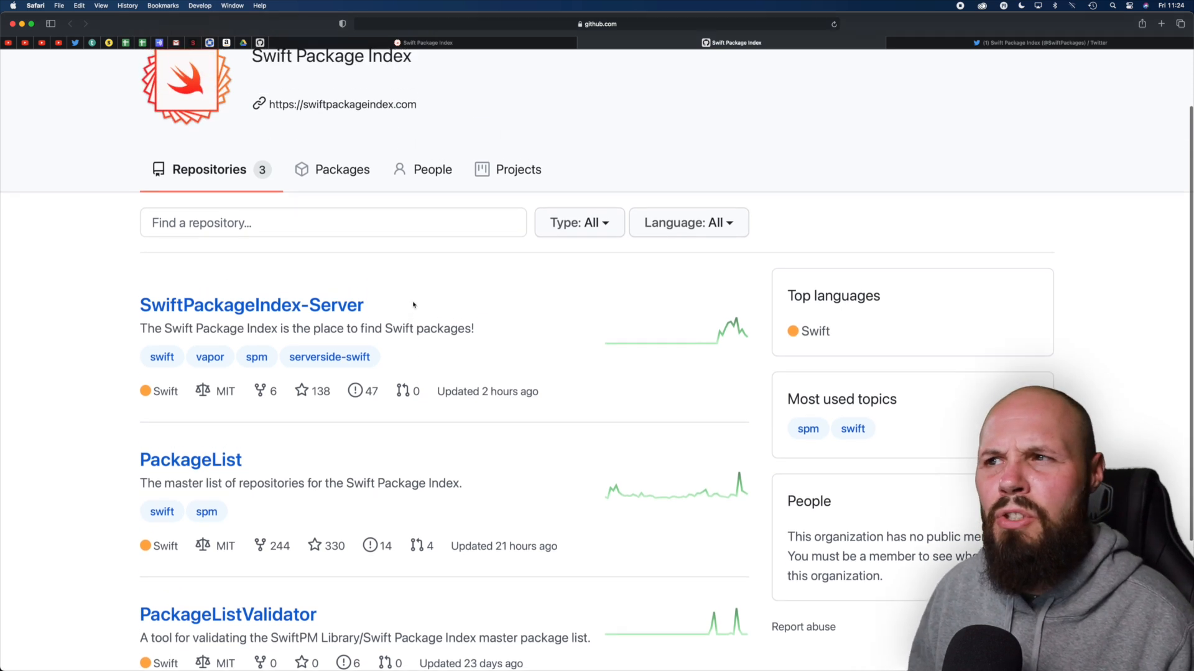
scroll("up", 3)
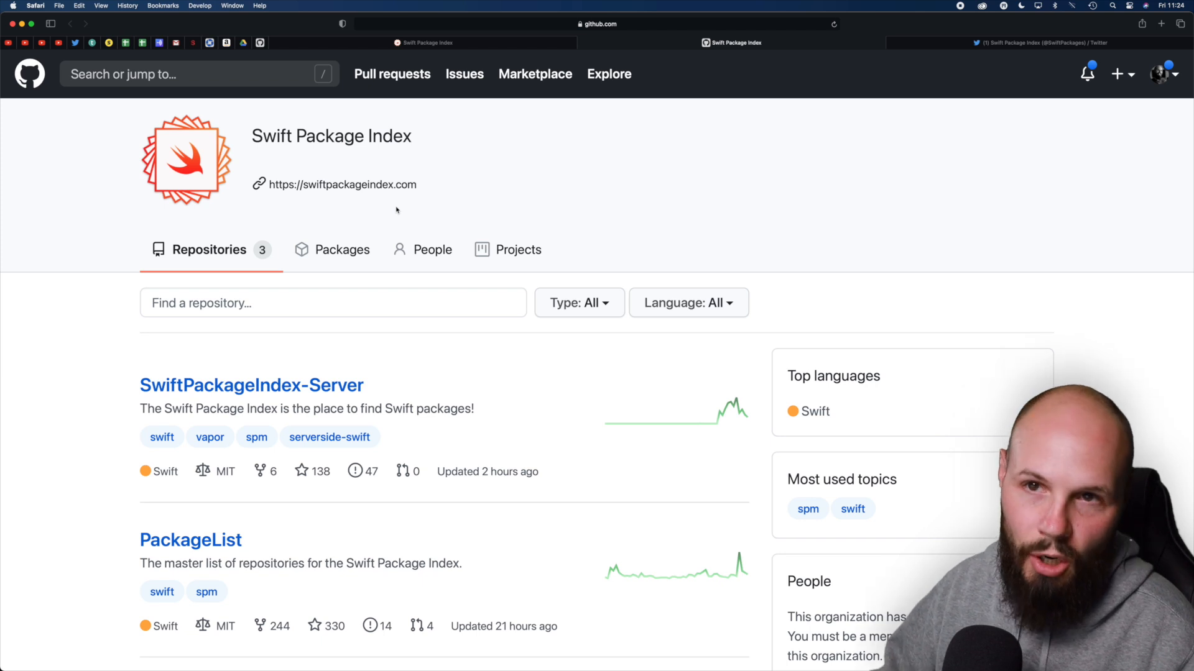
mouse_move(671, 79)
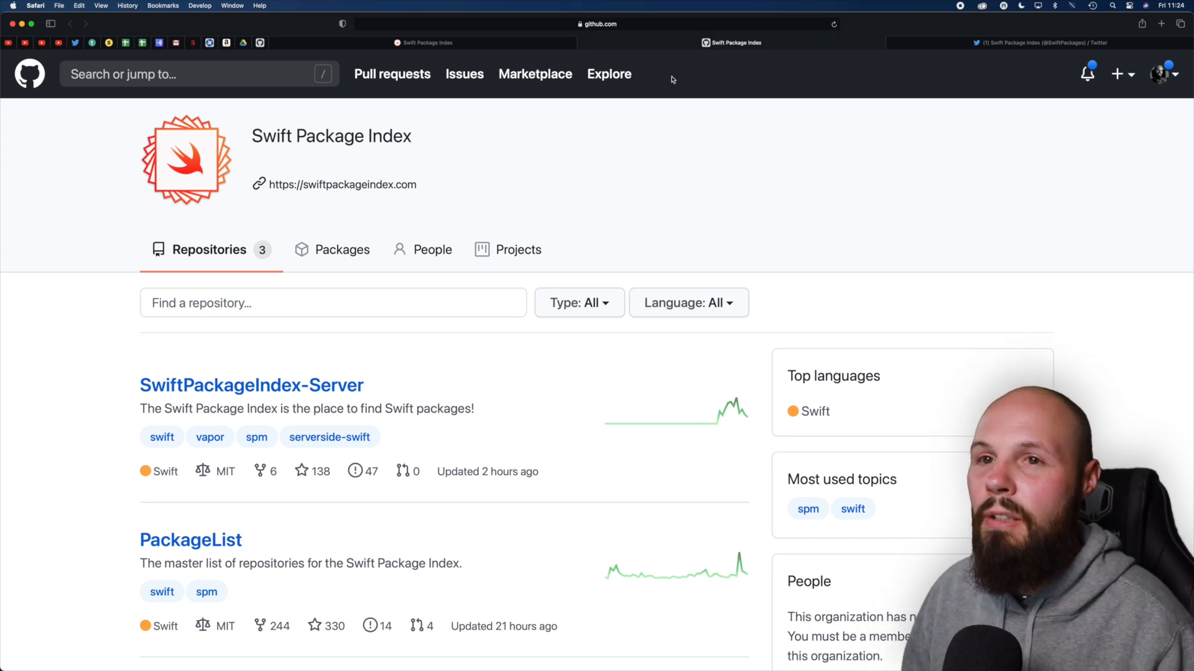
left_click(1039, 43)
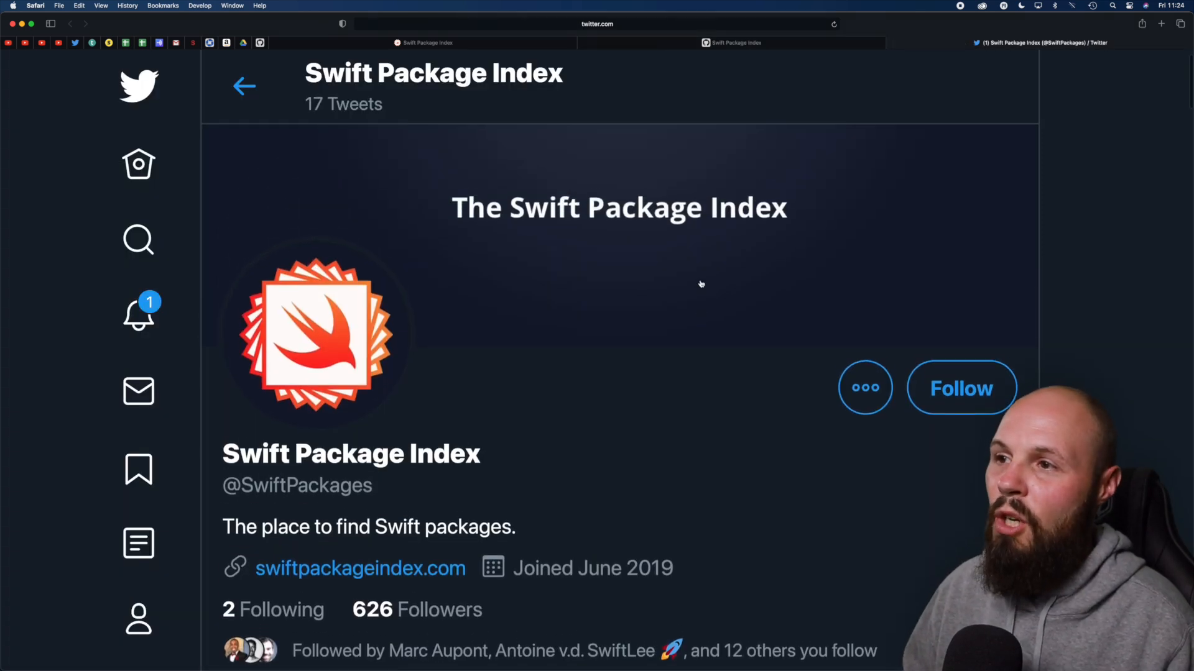
scroll("down", 3)
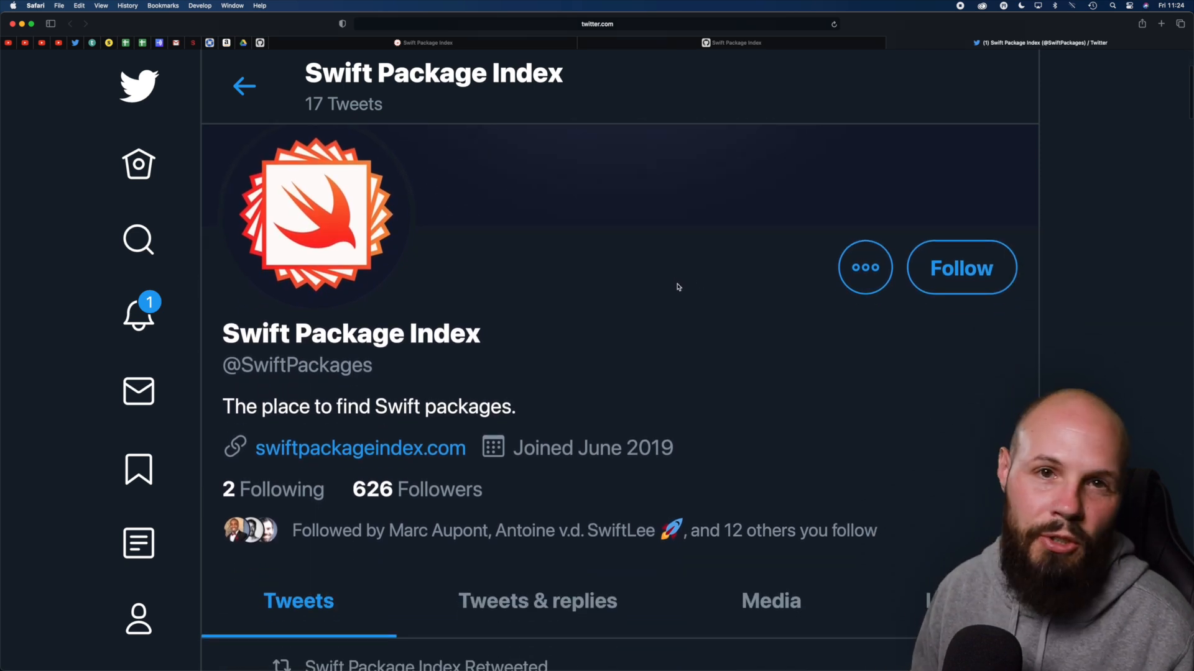
left_click(360, 447)
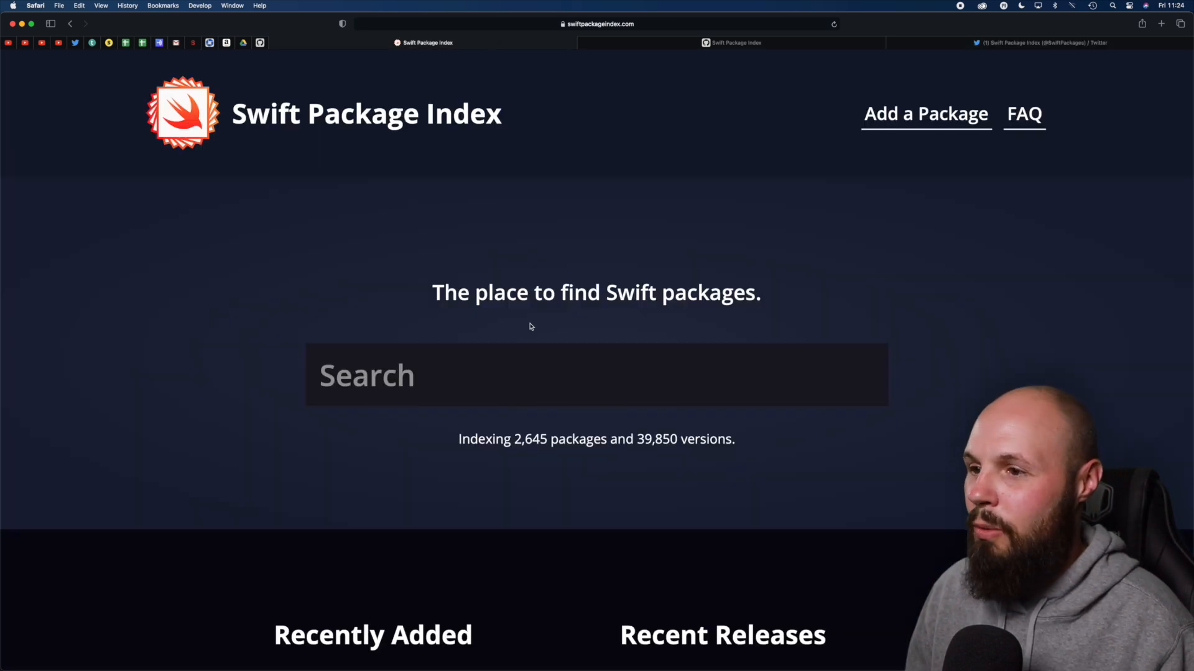
mouse_move(518, 313)
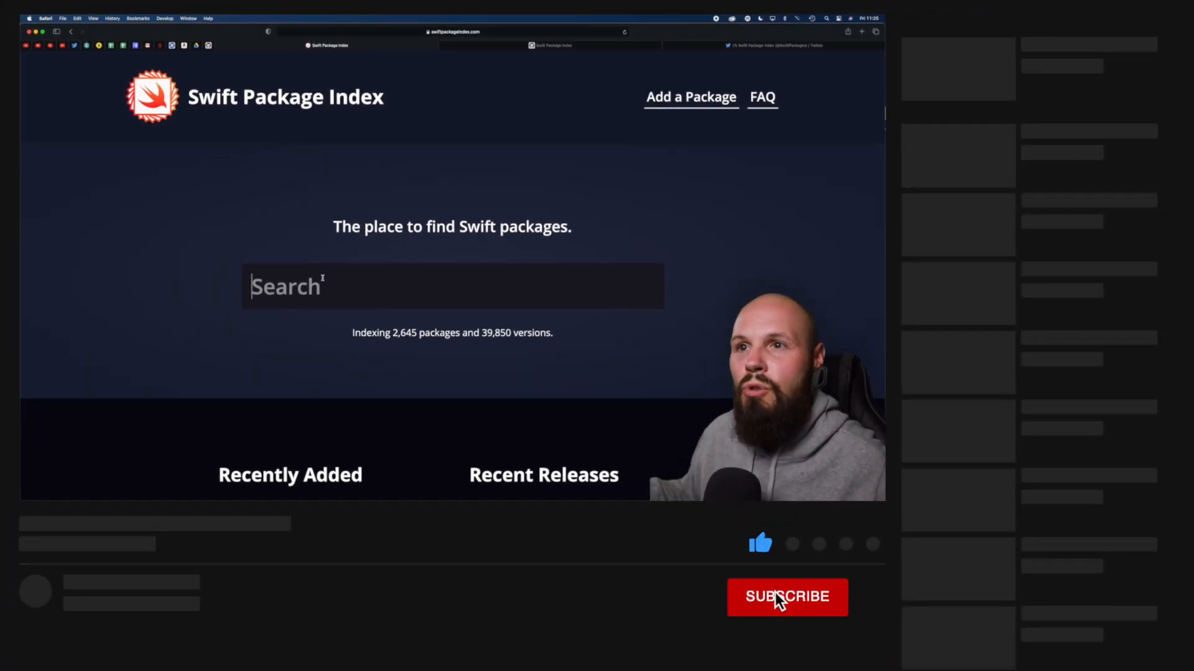
- Search for 'calendar' and browse results such as JTAppleCalendar, HorizonCalendar and CalendarKit
left_click(786, 597)
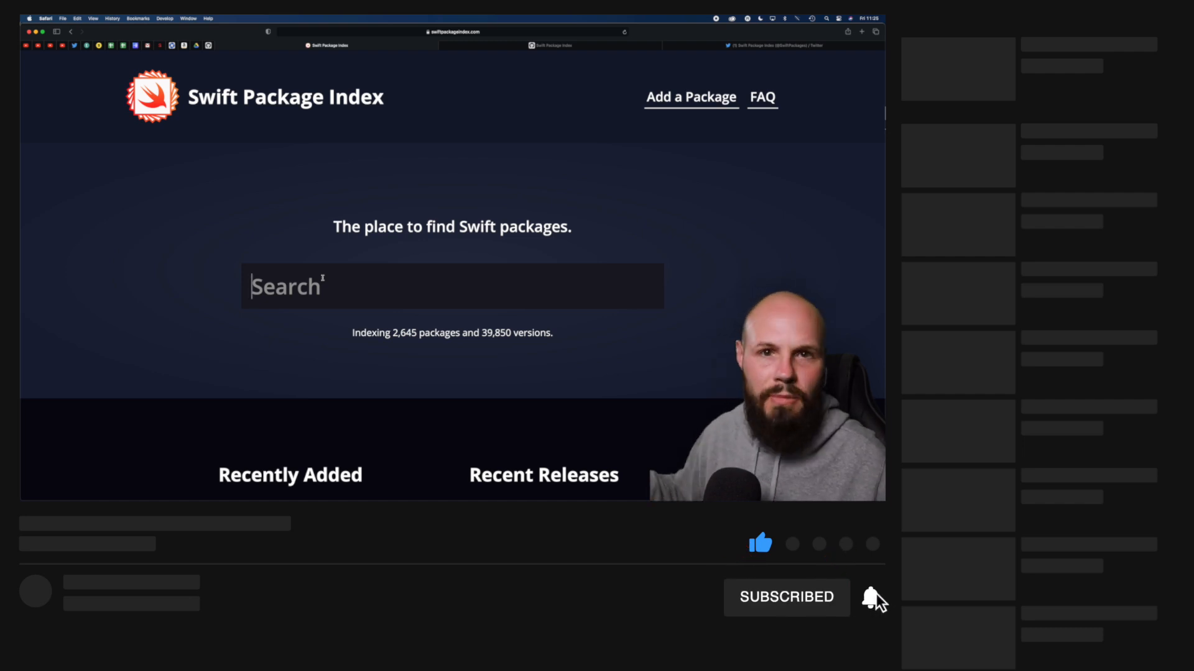
type("ca")
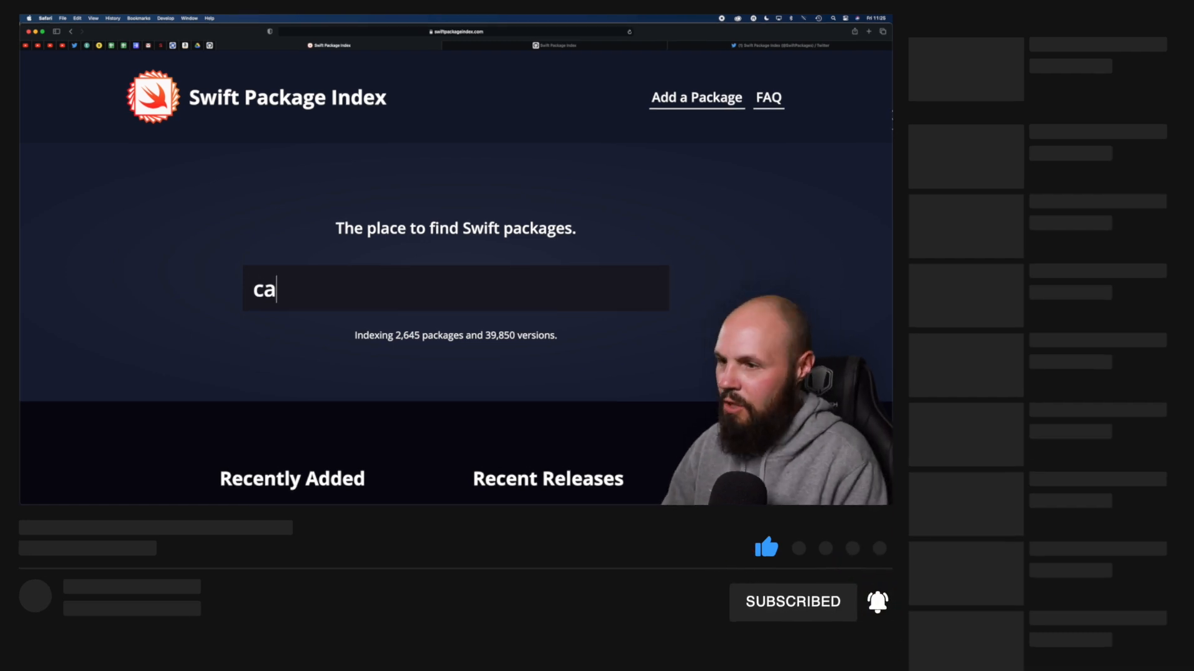
type("lendar")
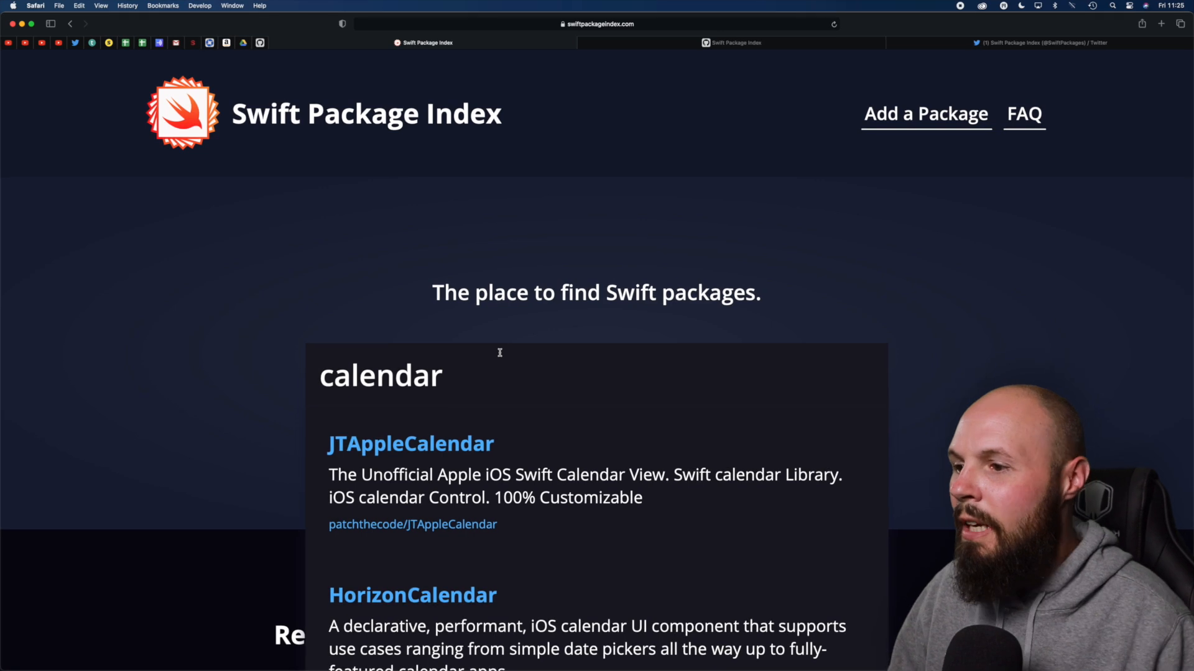
scroll("down", 3)
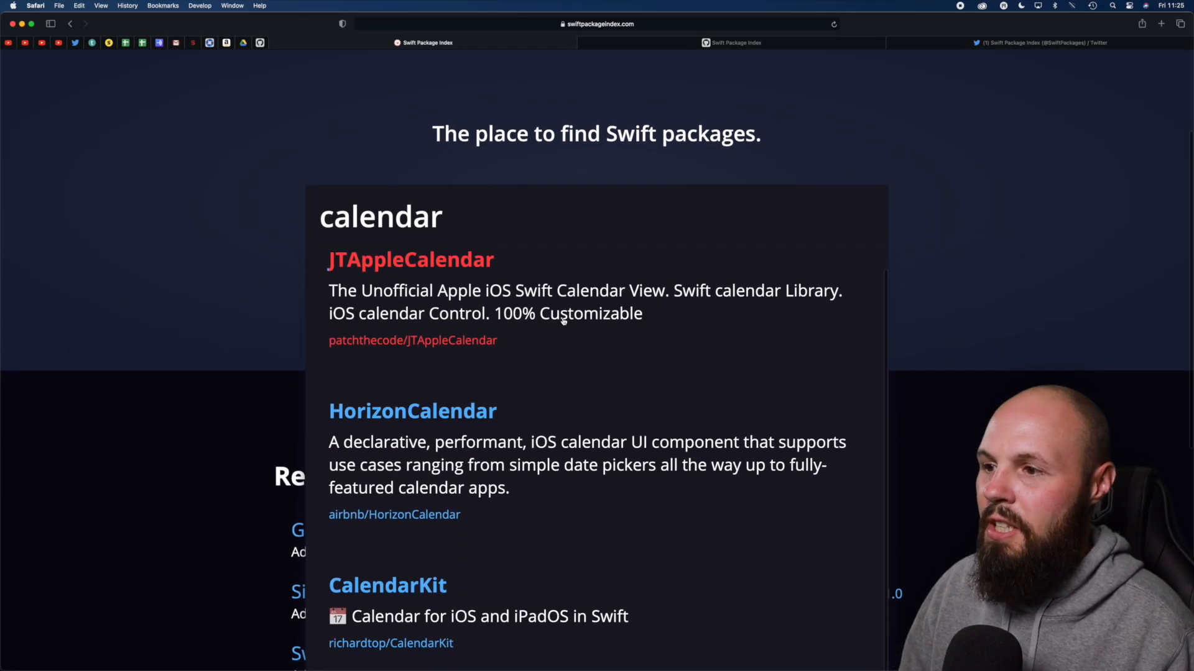
scroll("down", 3)
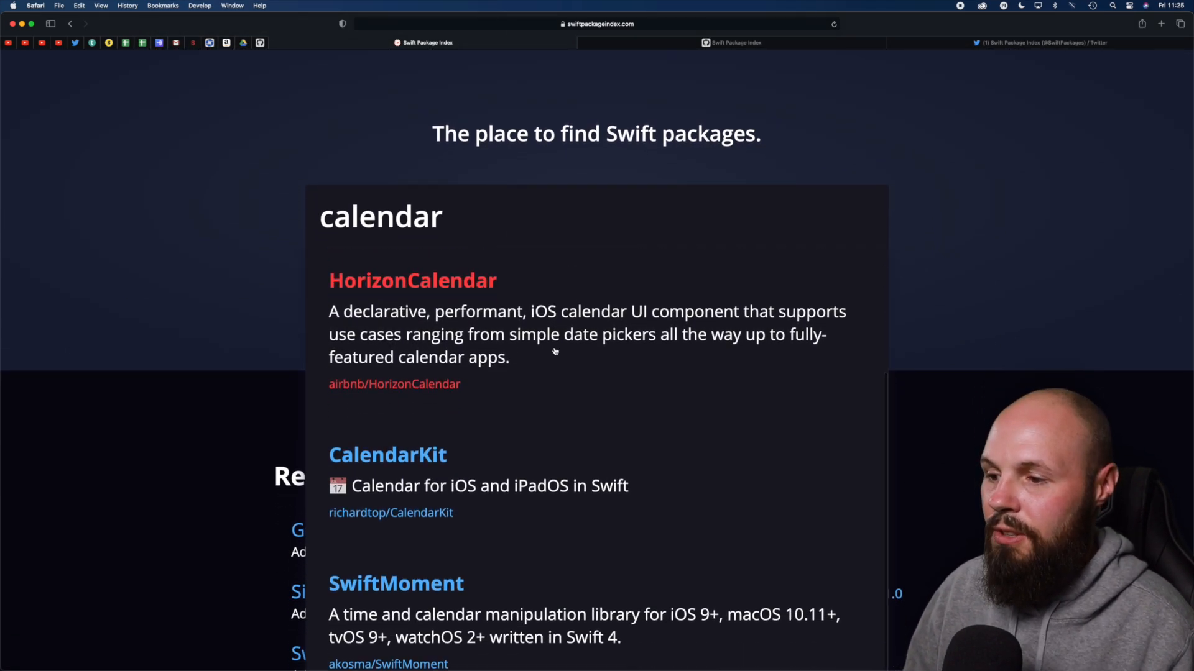
scroll("down", 3)
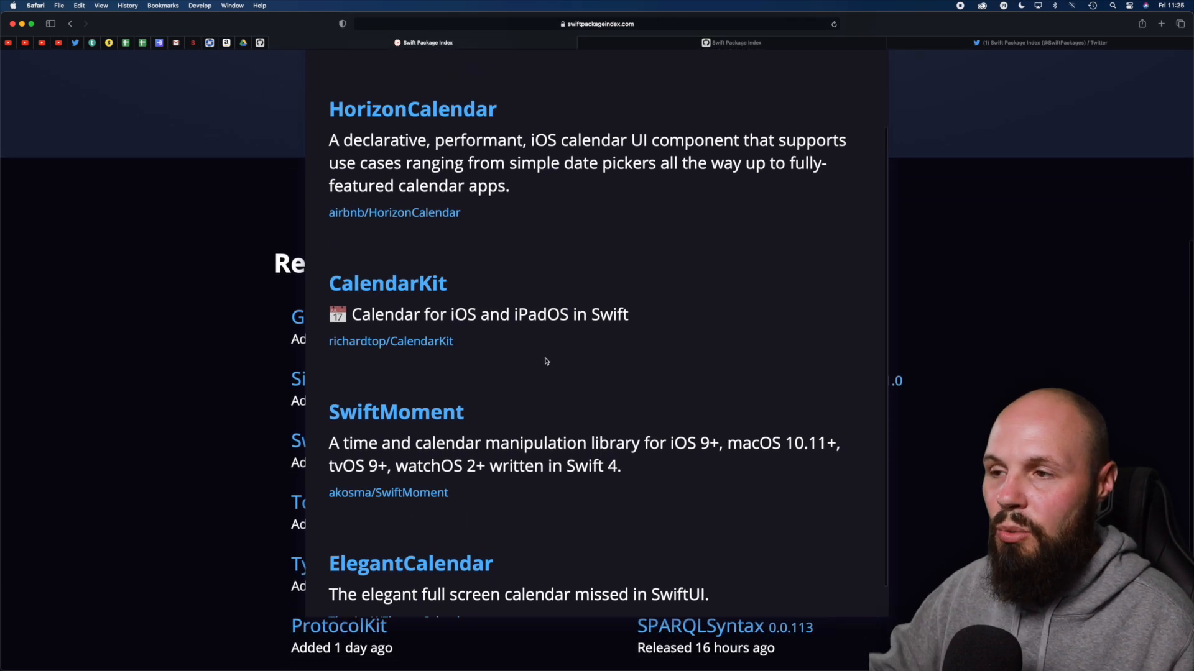
scroll("up", 3)
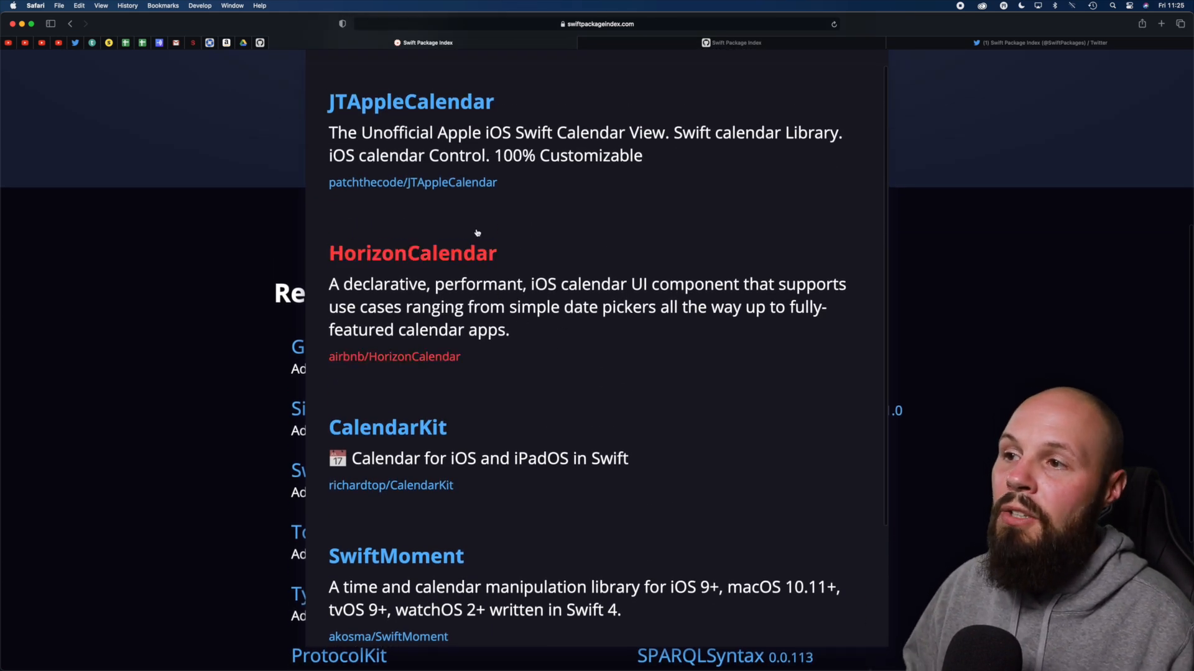
- Review JTAppleCalendar's page: 6,624 stars, latest release 8.0.3, iOS 10.0+ support
left_click(410, 101)
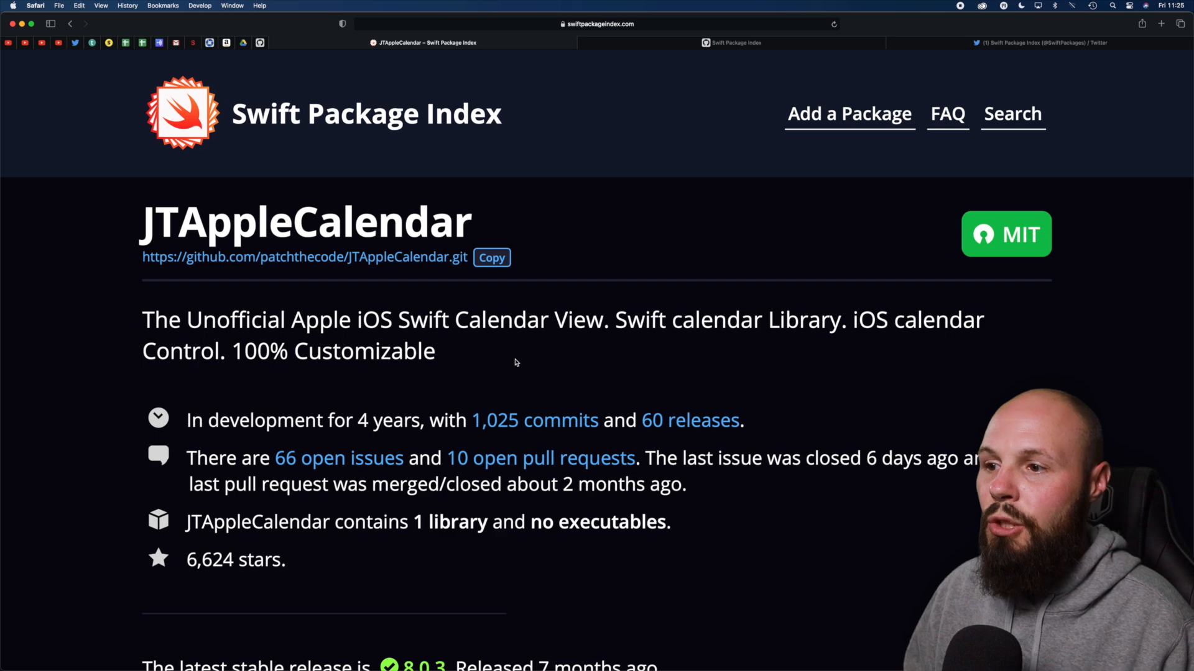
scroll("down", 3)
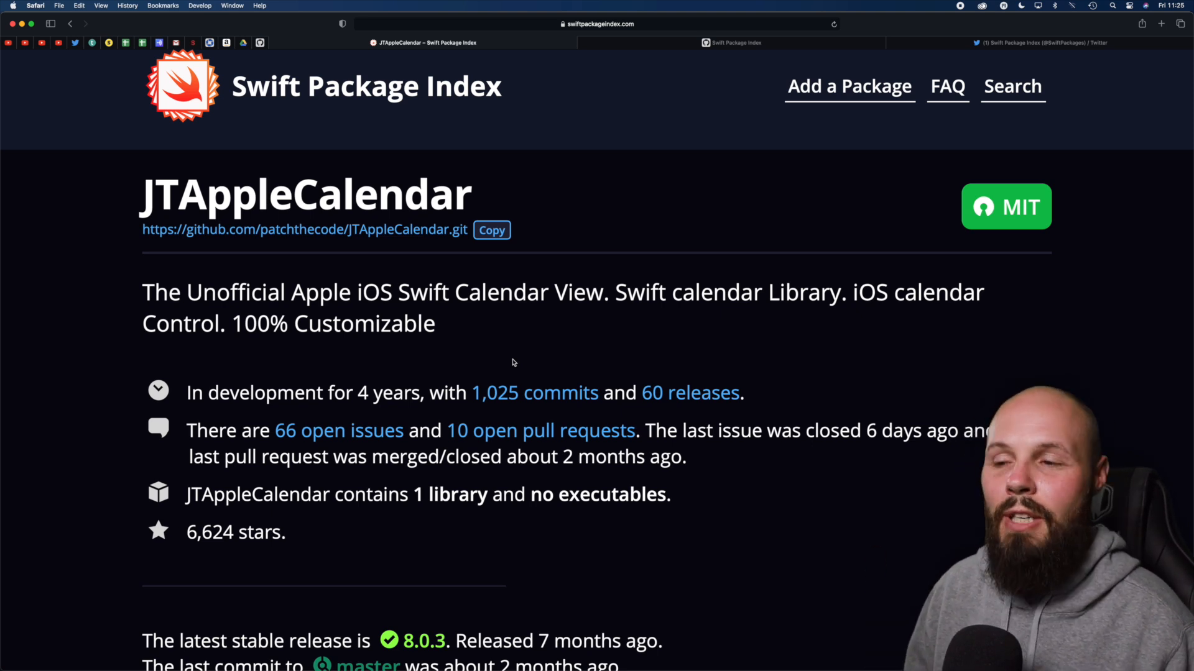
mouse_move(478, 358)
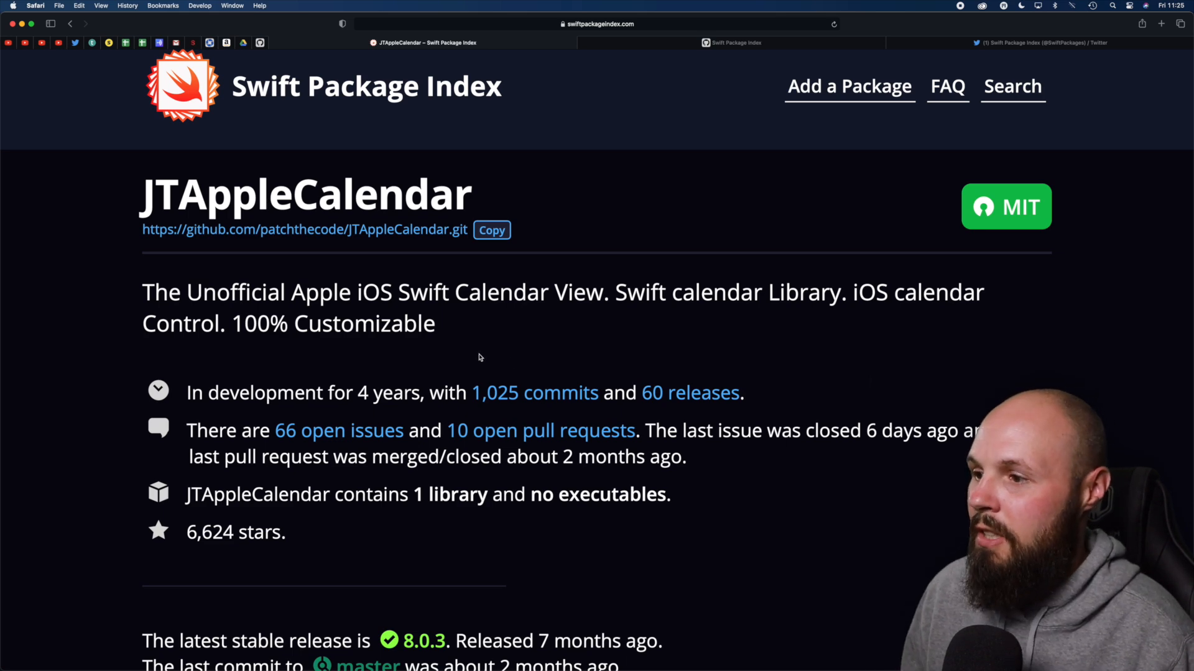
scroll("down", 3)
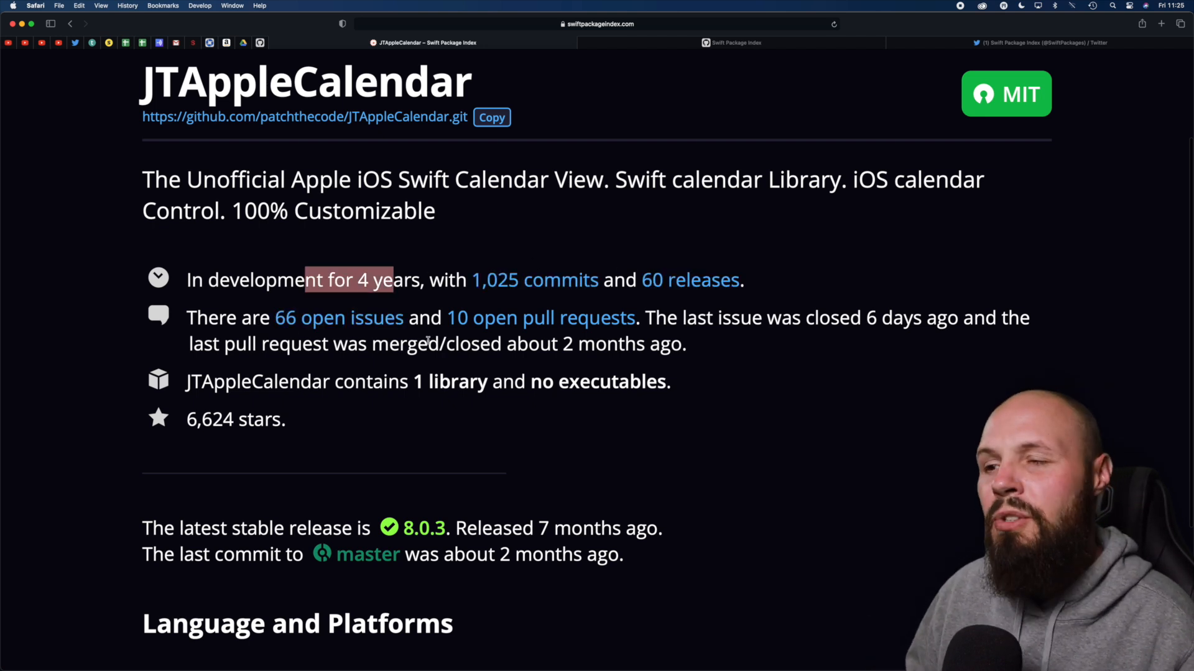
scroll("down", 3)
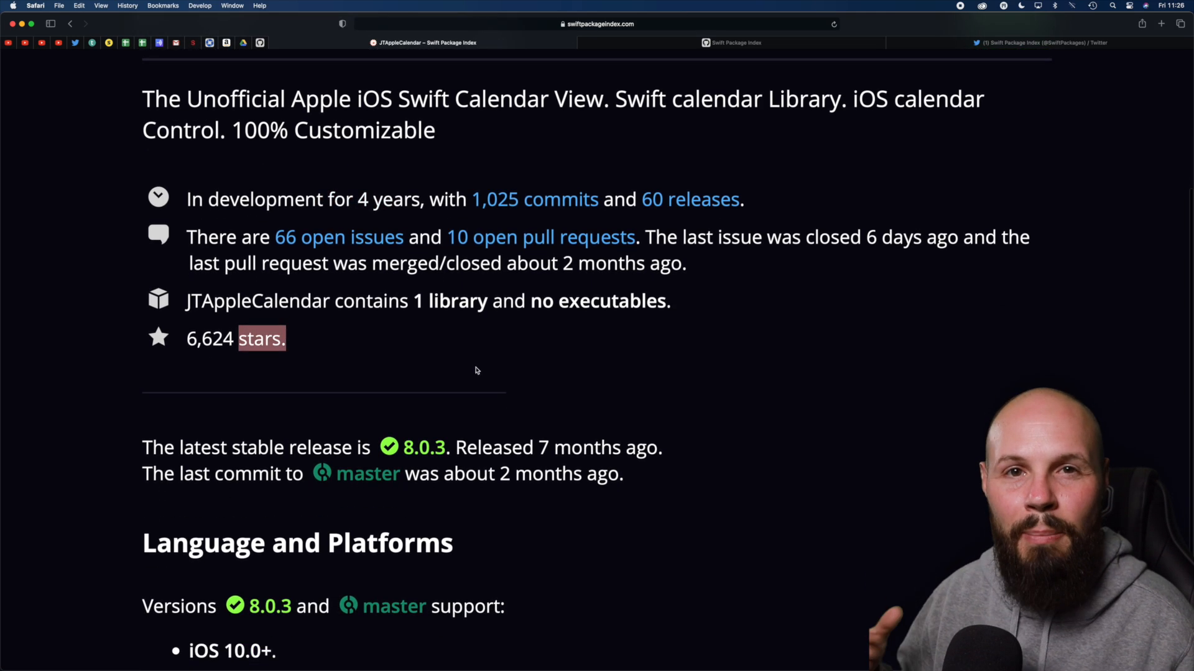
scroll("down", 3)
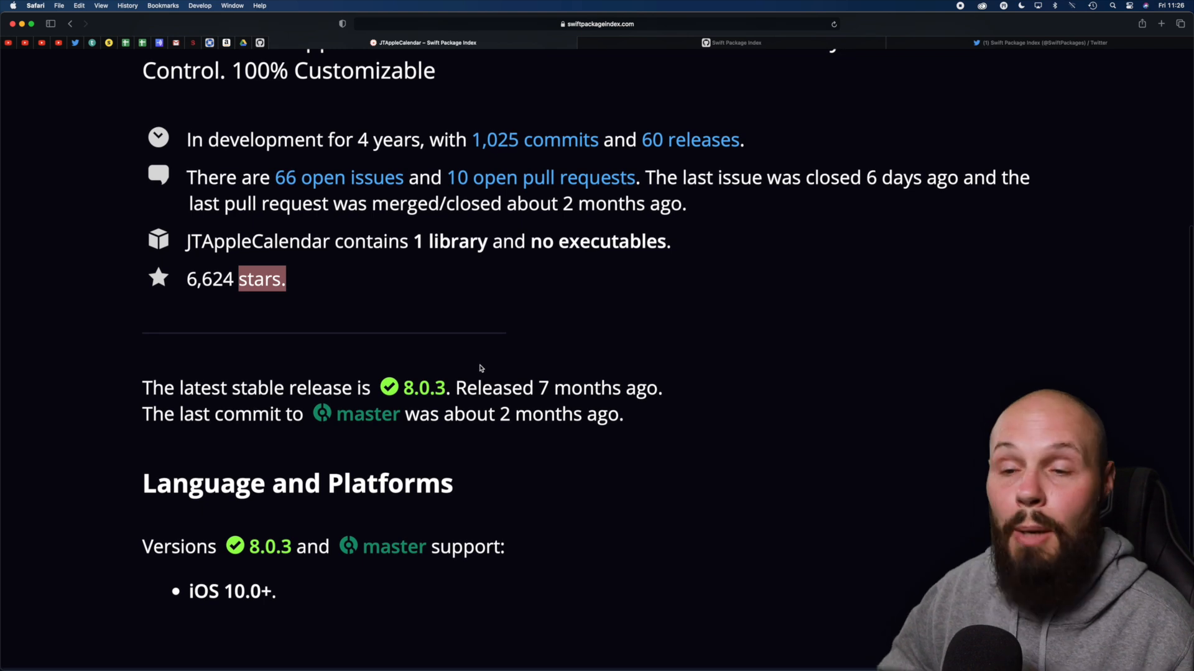
scroll("down", 3)
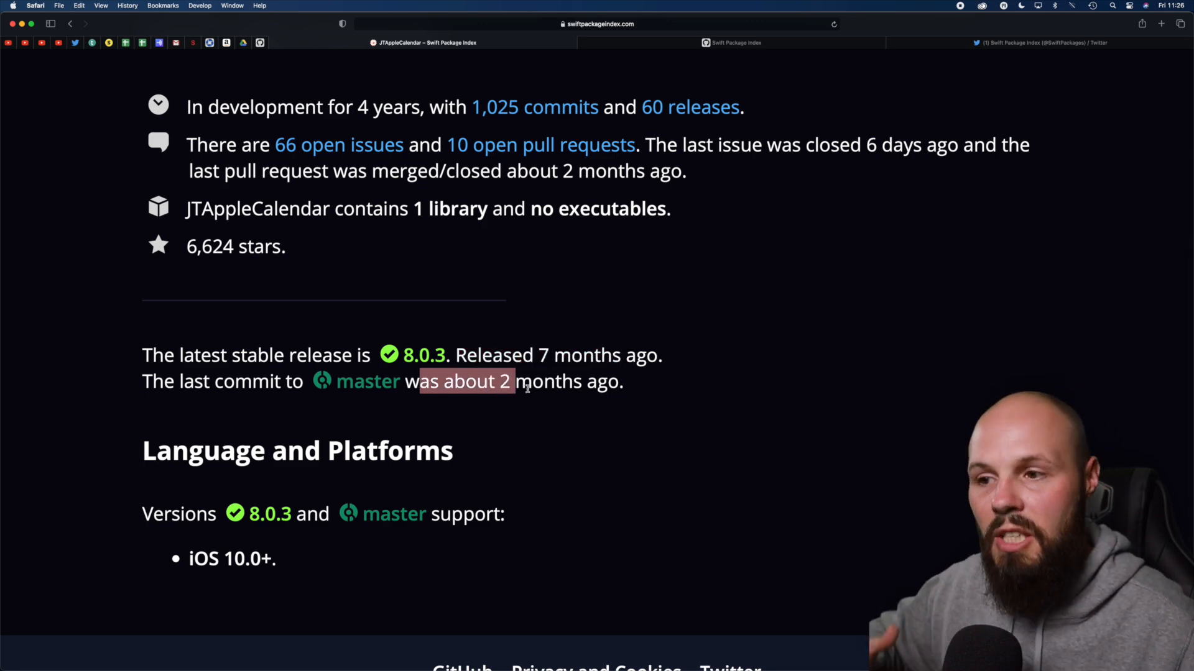
scroll("up", 3)
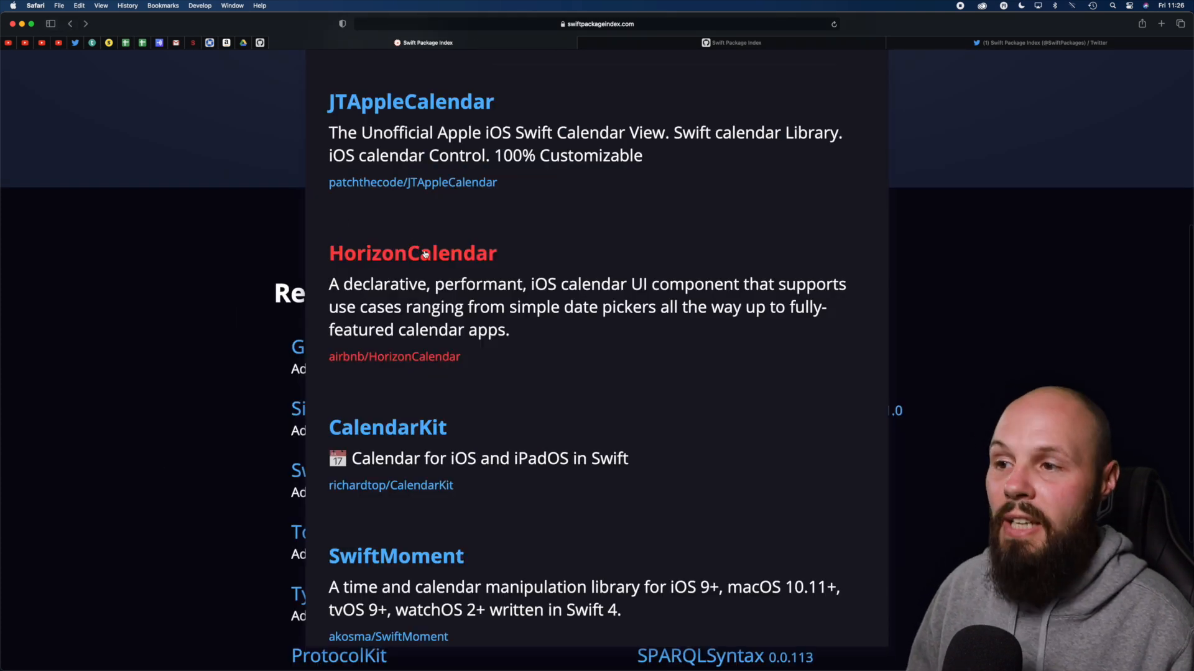
left_click(411, 253)
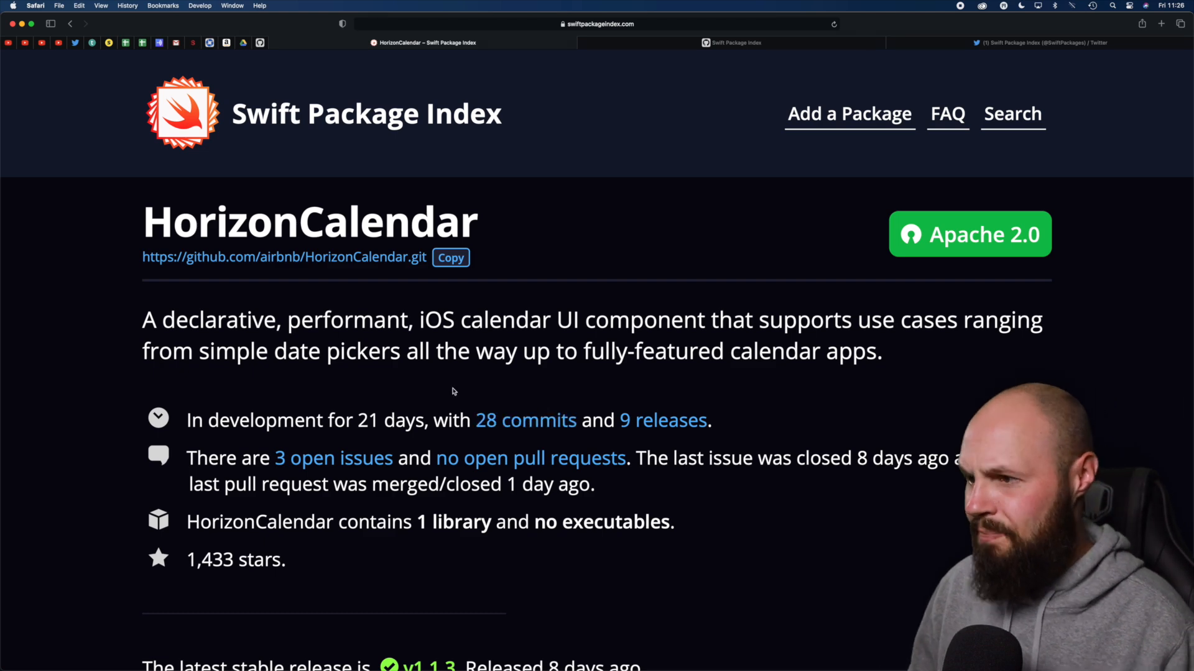
scroll("down", 3)
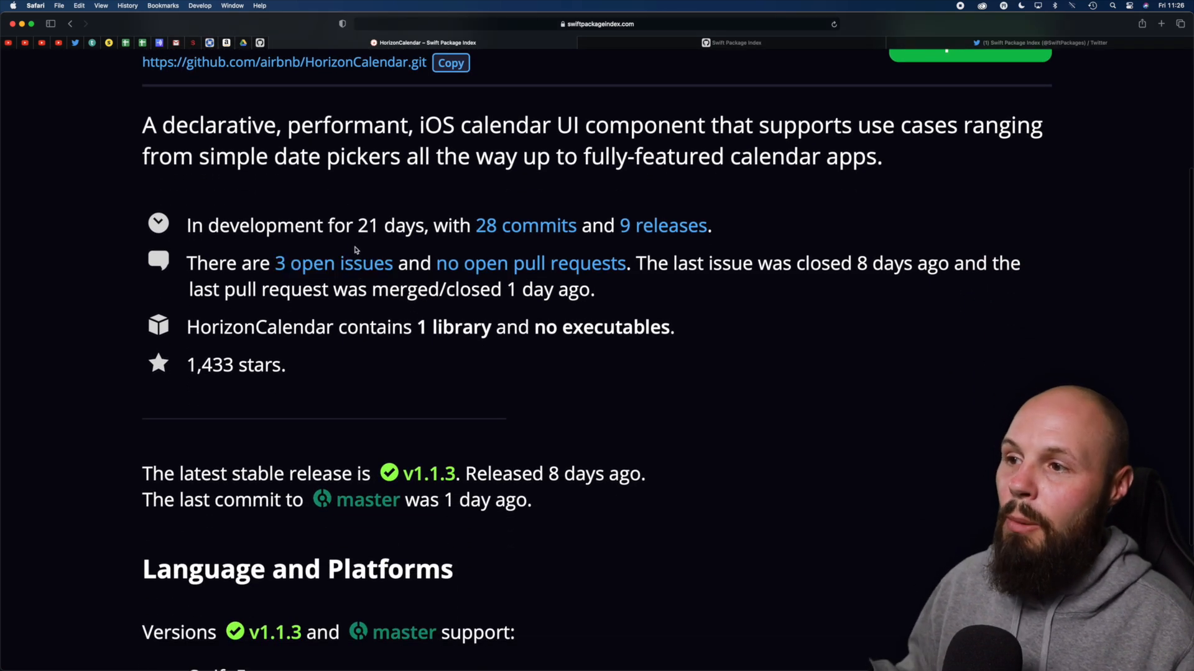
mouse_move(333, 262)
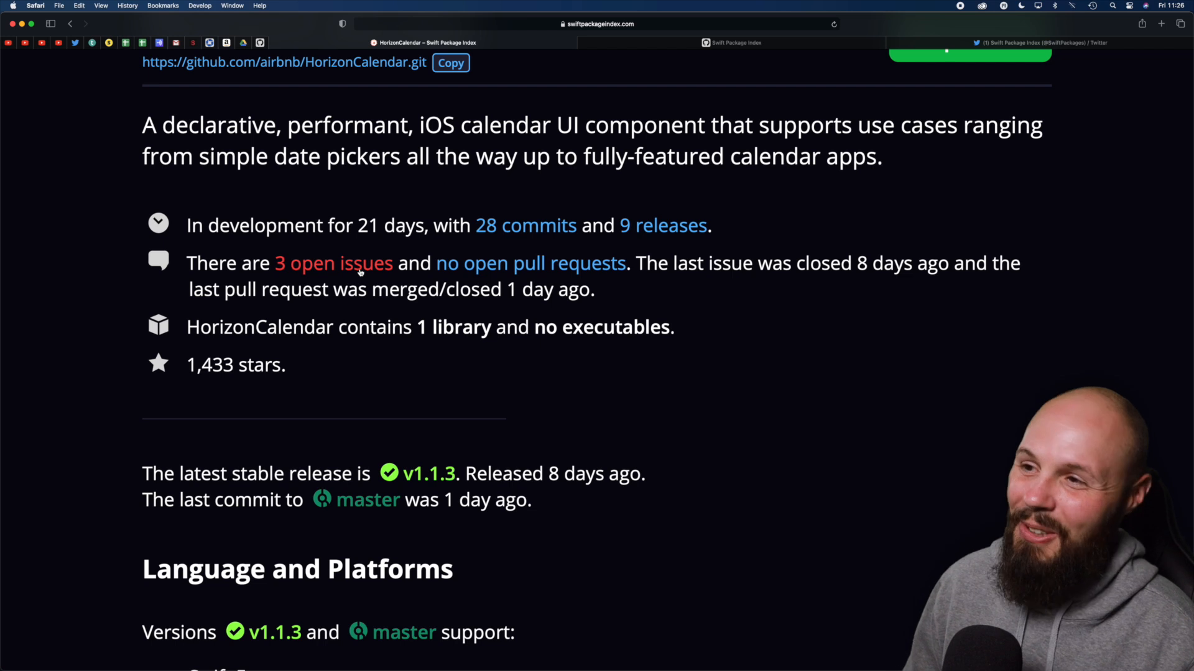
mouse_move(372, 306)
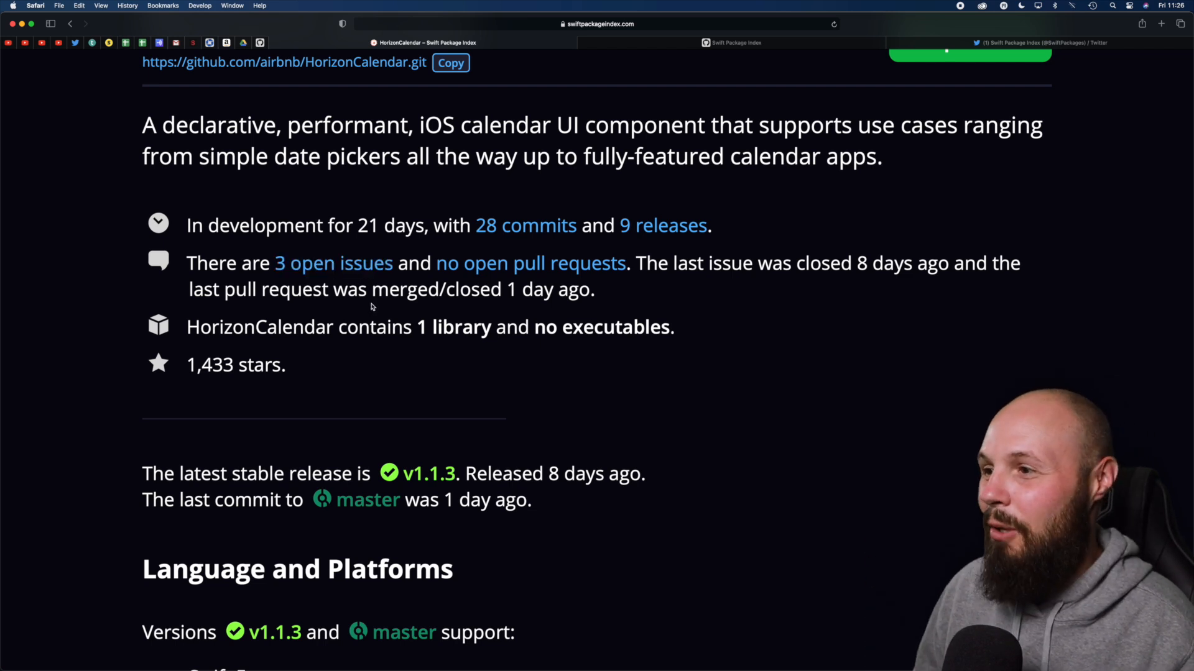
scroll("down", 3)
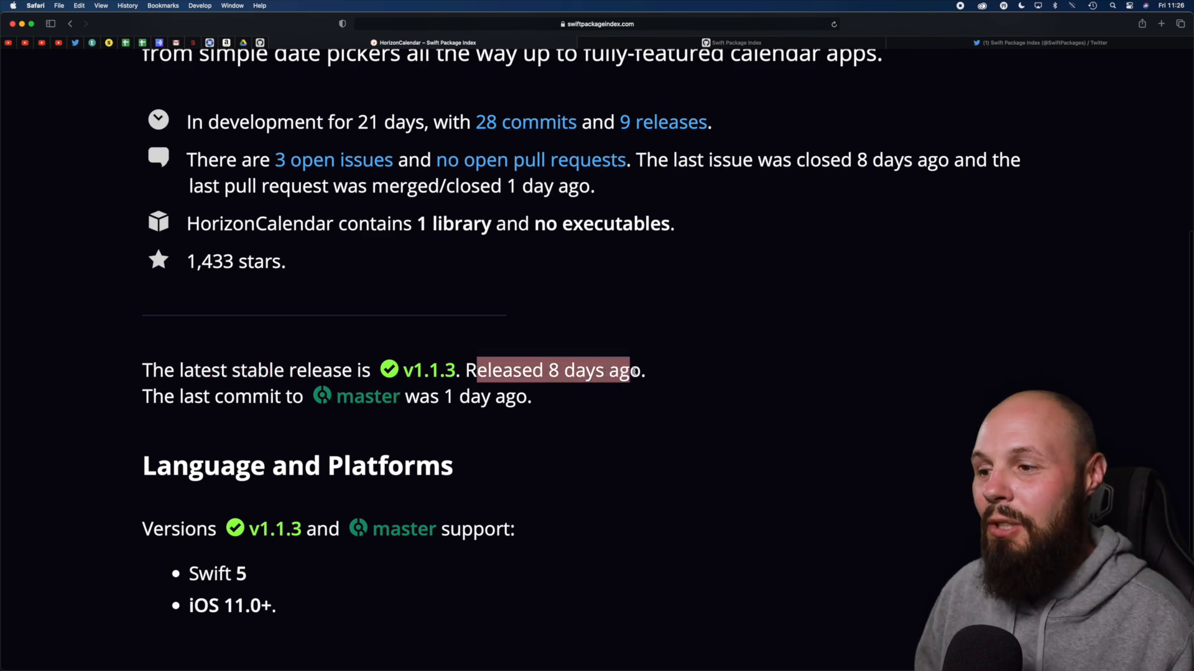
scroll("up", 3)
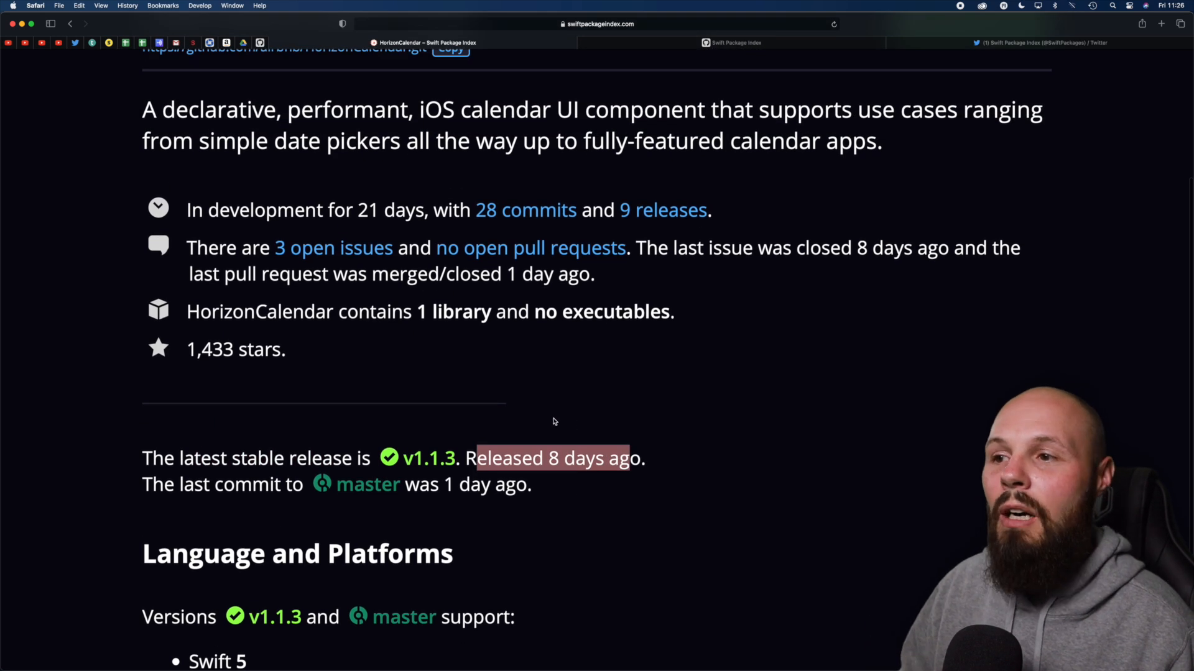
scroll("up", 3)
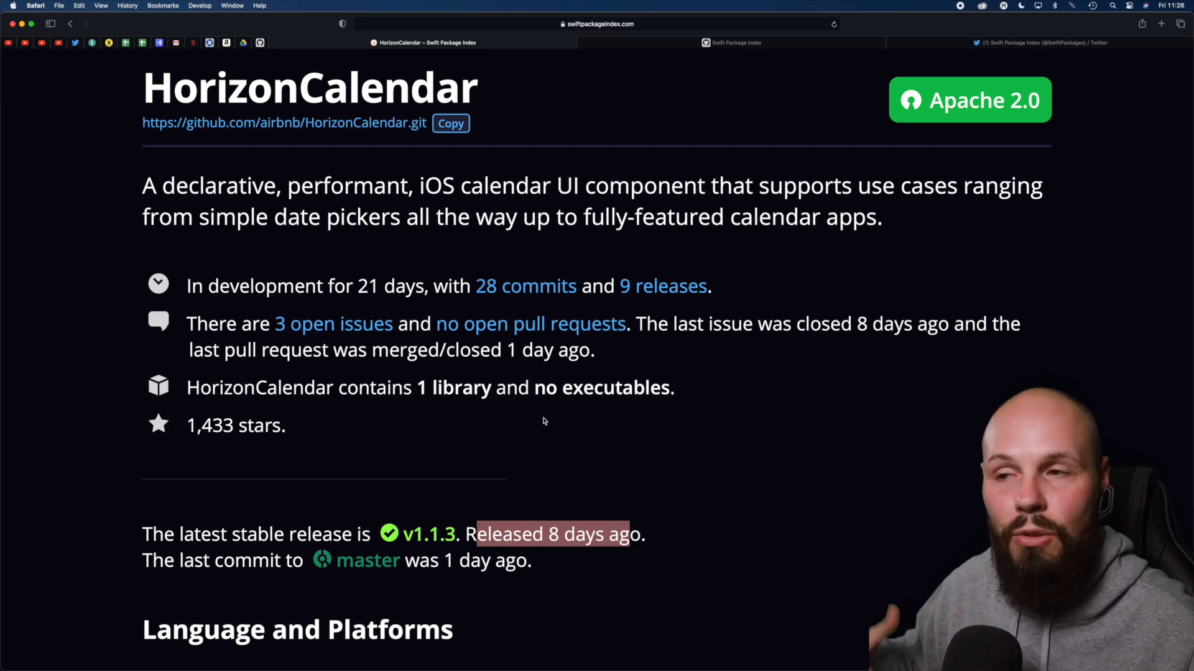
scroll("up", 3)
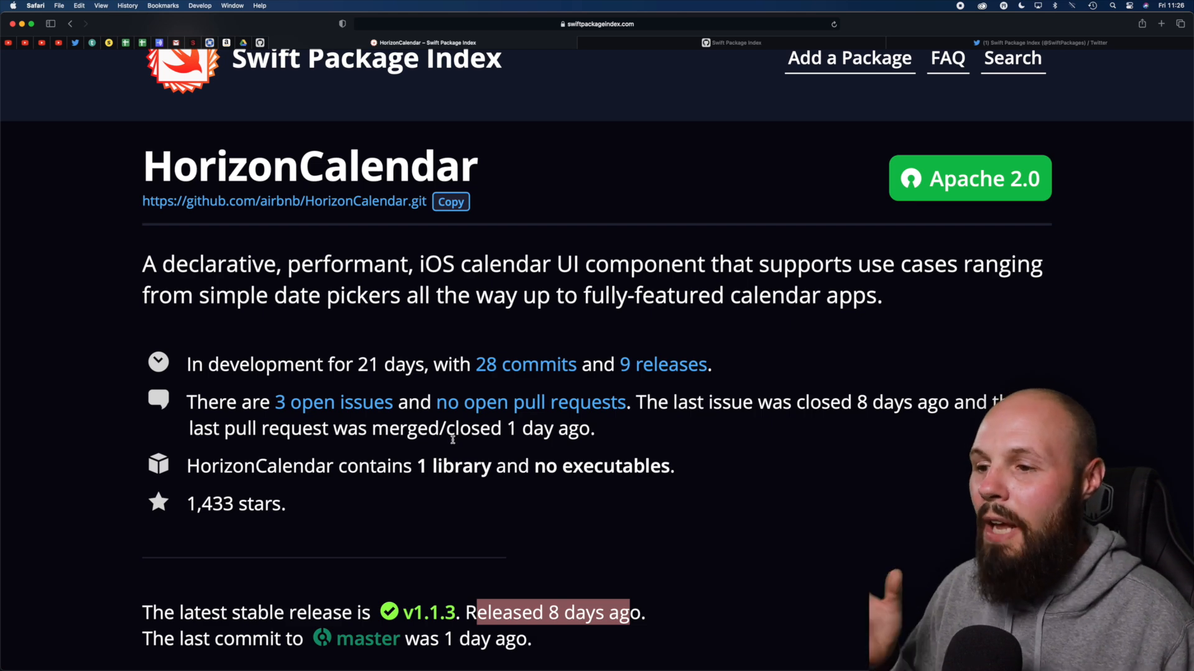
scroll("up", 3)
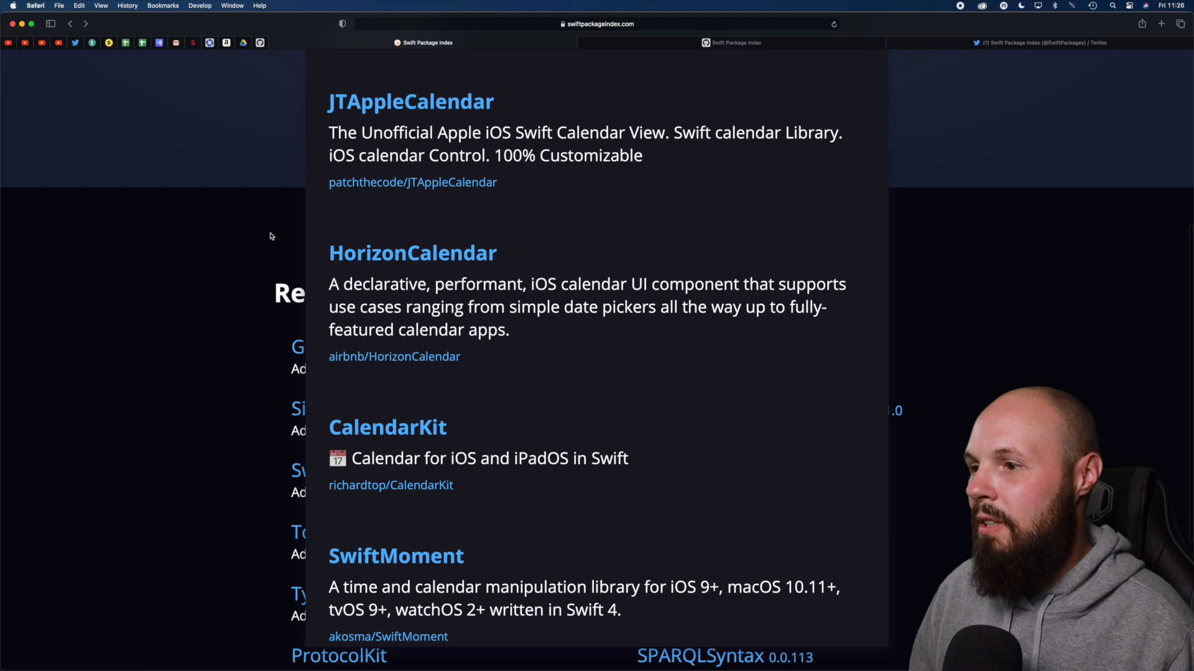
- Search 'chart' and review the SwiftUICharts page: MIT license, 1,958 stars, v1.5.3
scroll("up", 3)
type("ch")
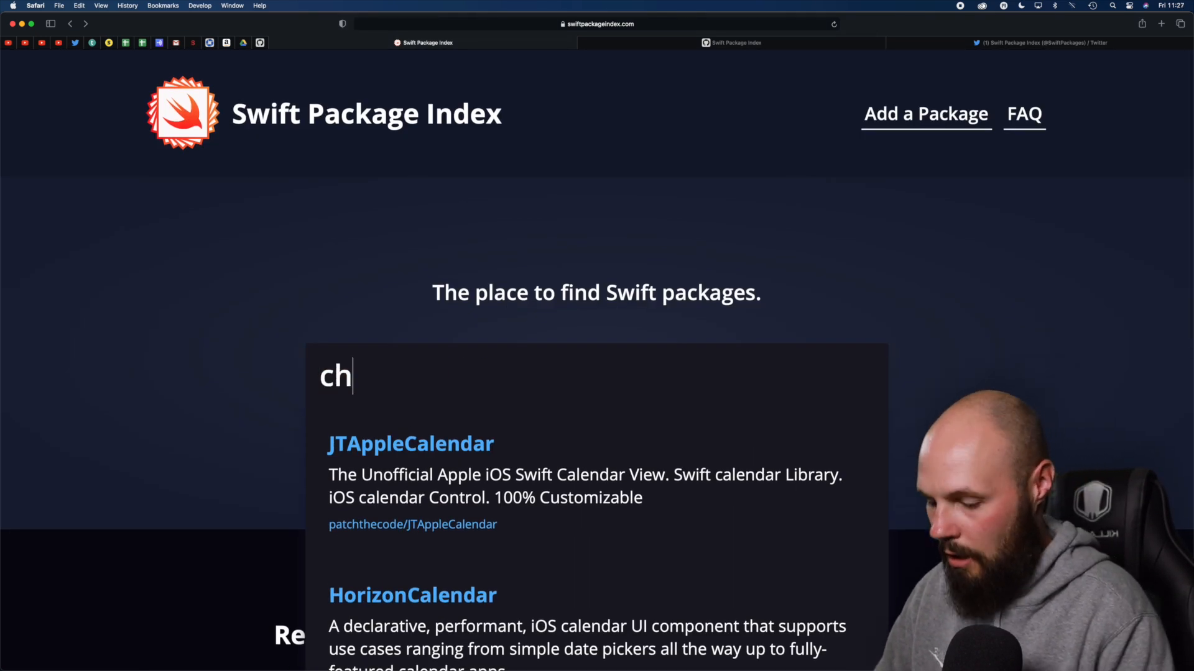
type("art")
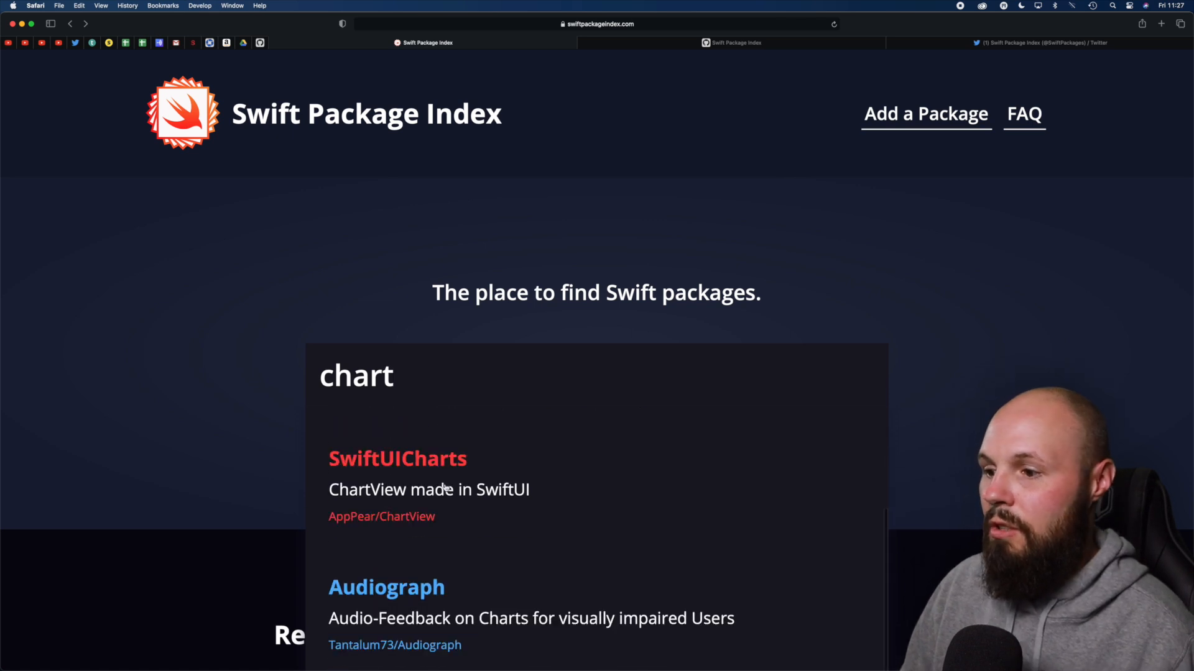
left_click(397, 459)
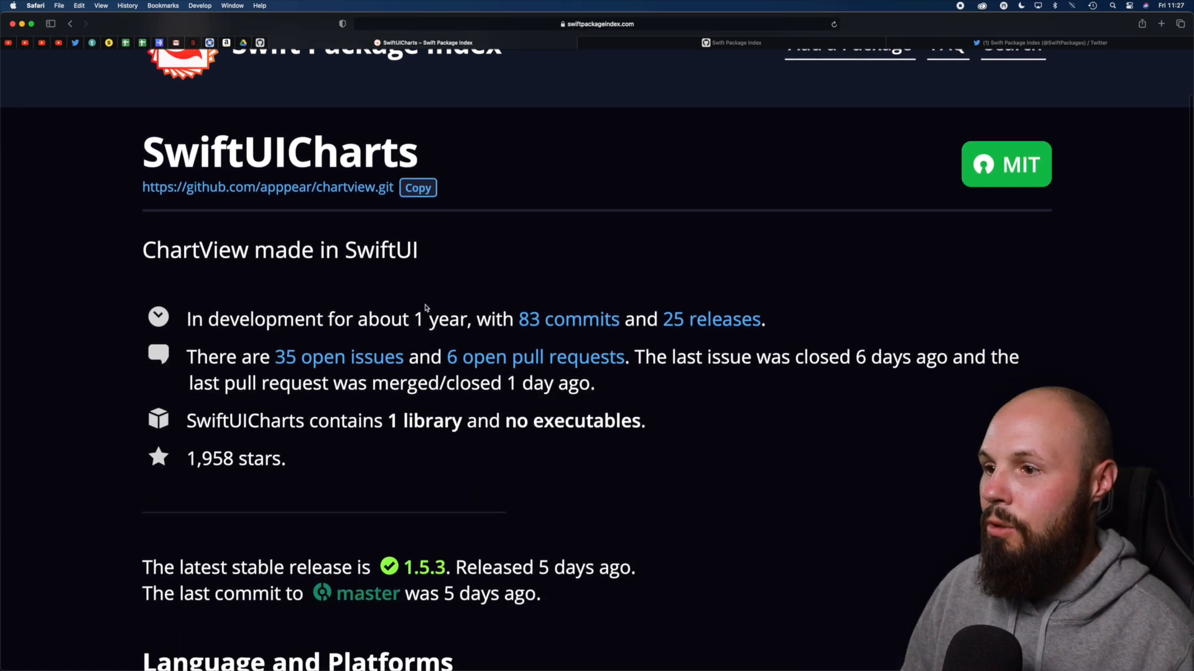
scroll("down", 3)
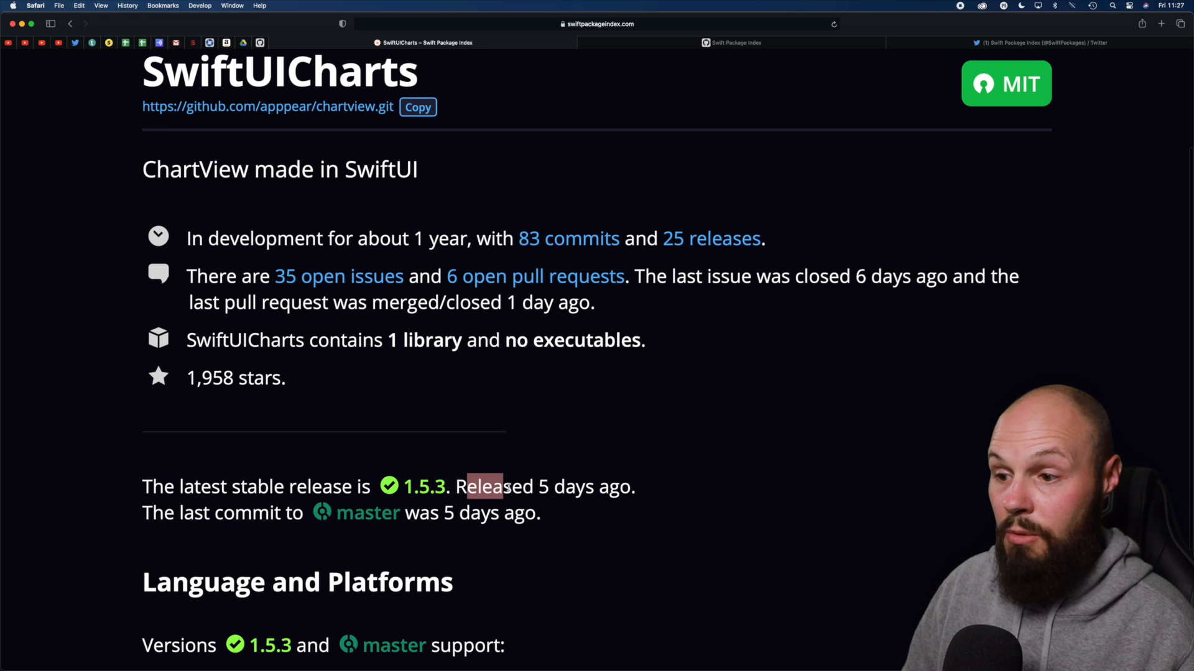
scroll("up", 3)
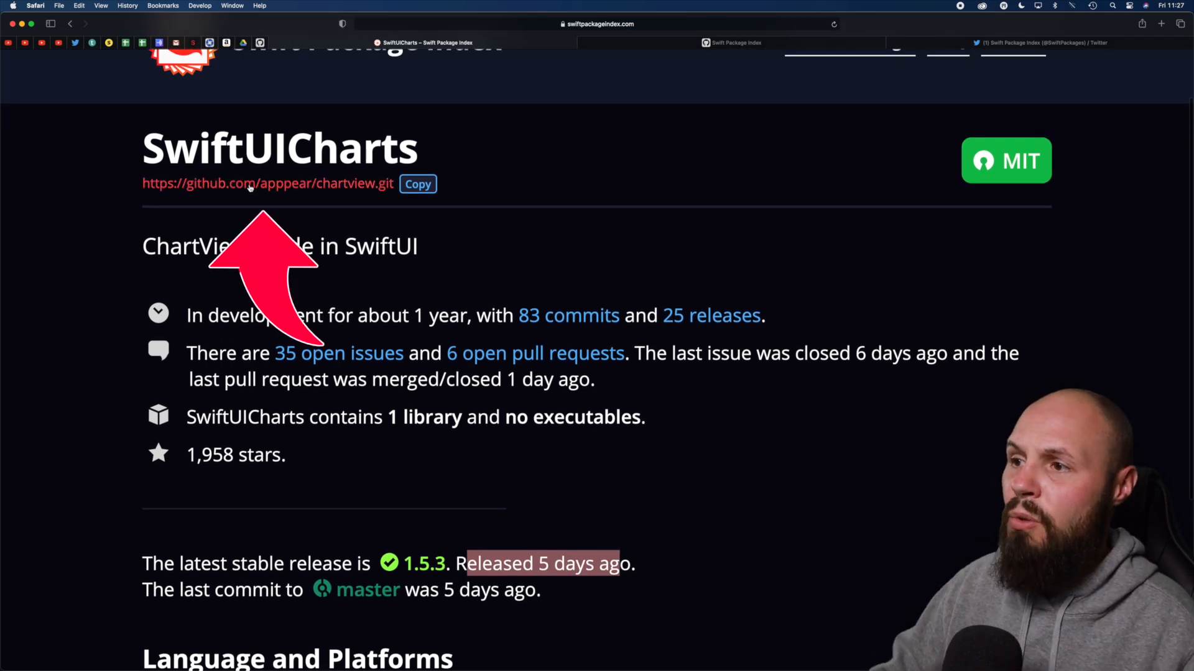
- Open the AppPear/ChartView GitHub repository and read down to the line, bar and pie chart note
left_click(266, 183)
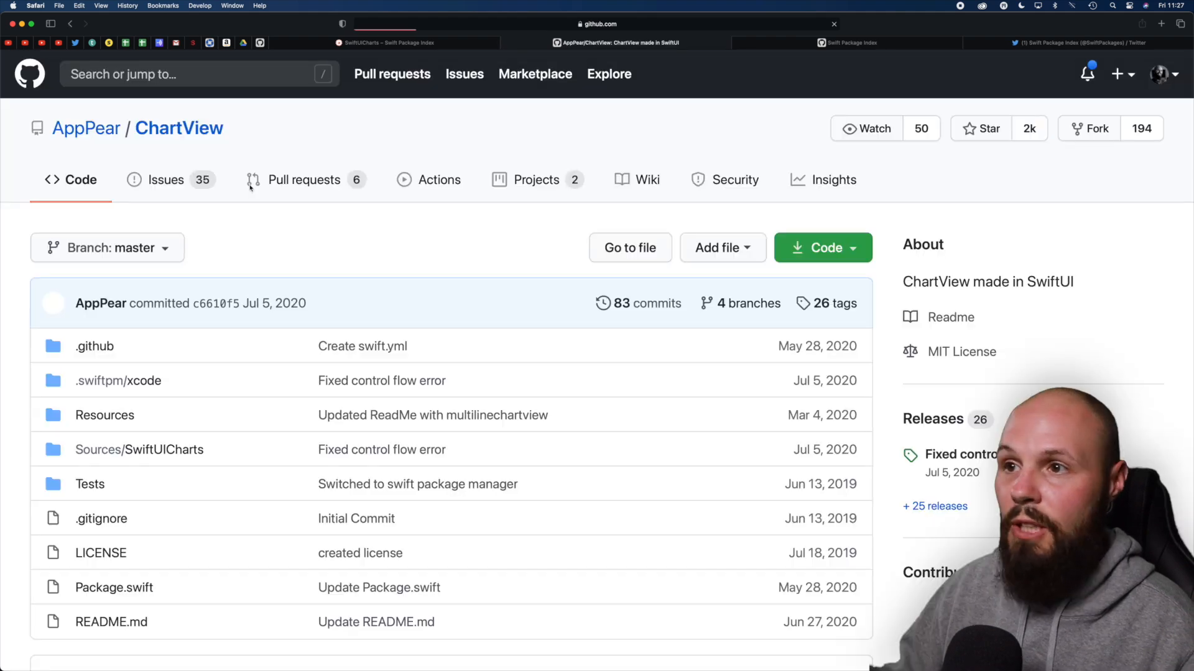
scroll("down", 3)
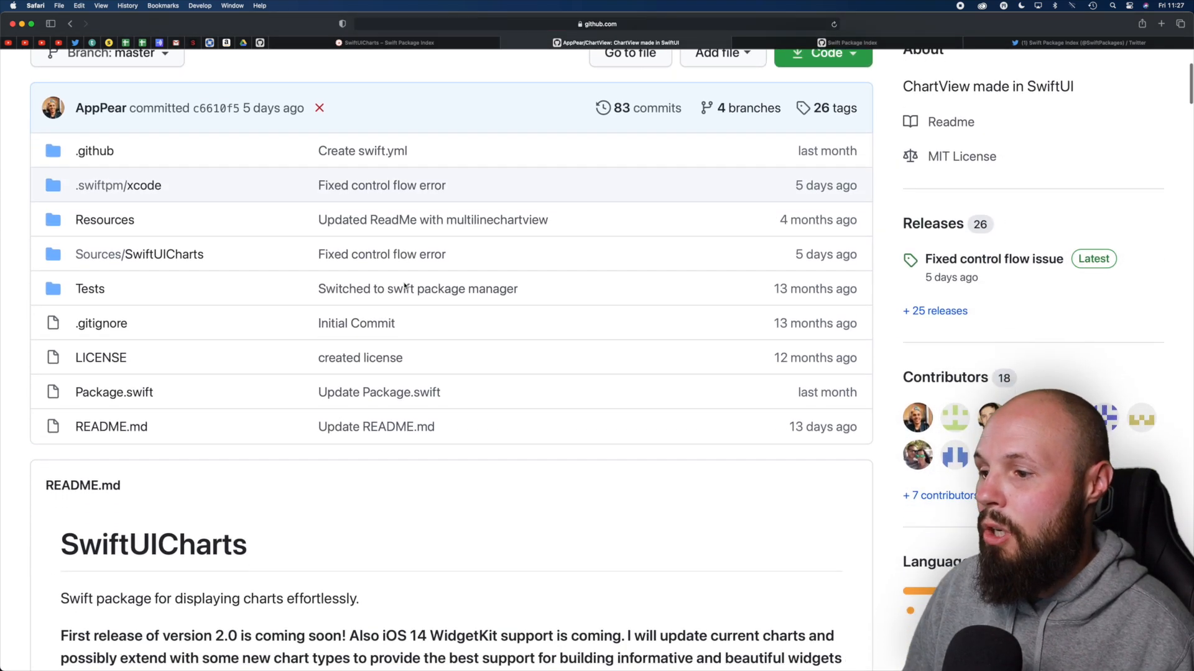
scroll("down", 3)
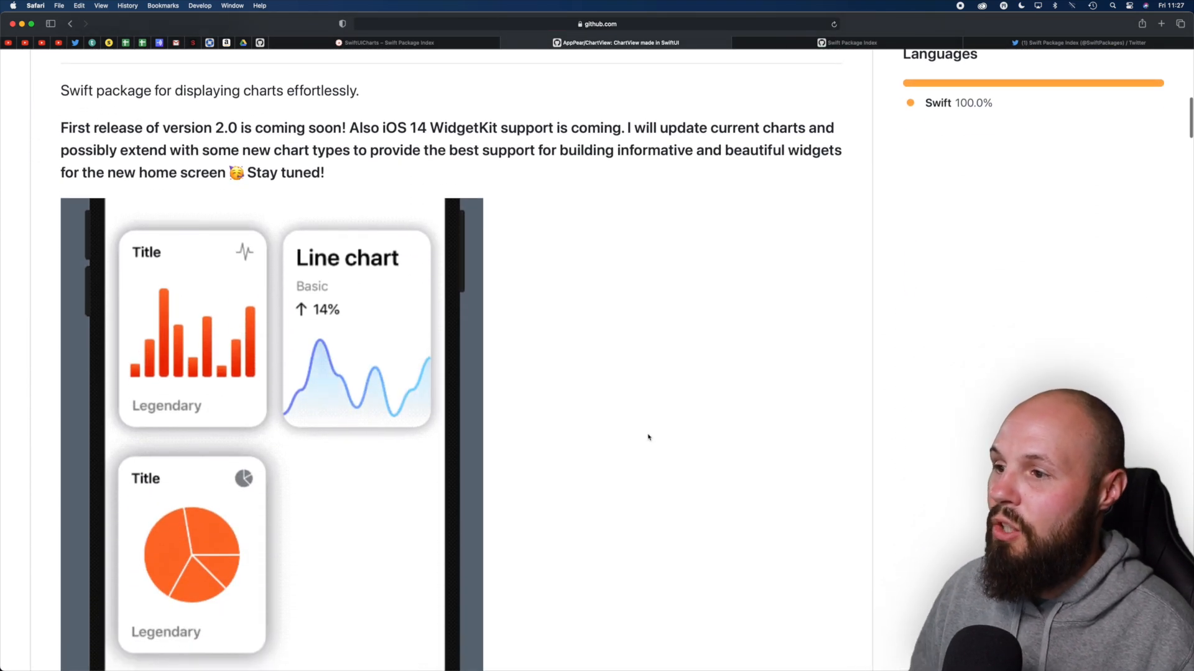
scroll("down", 3)
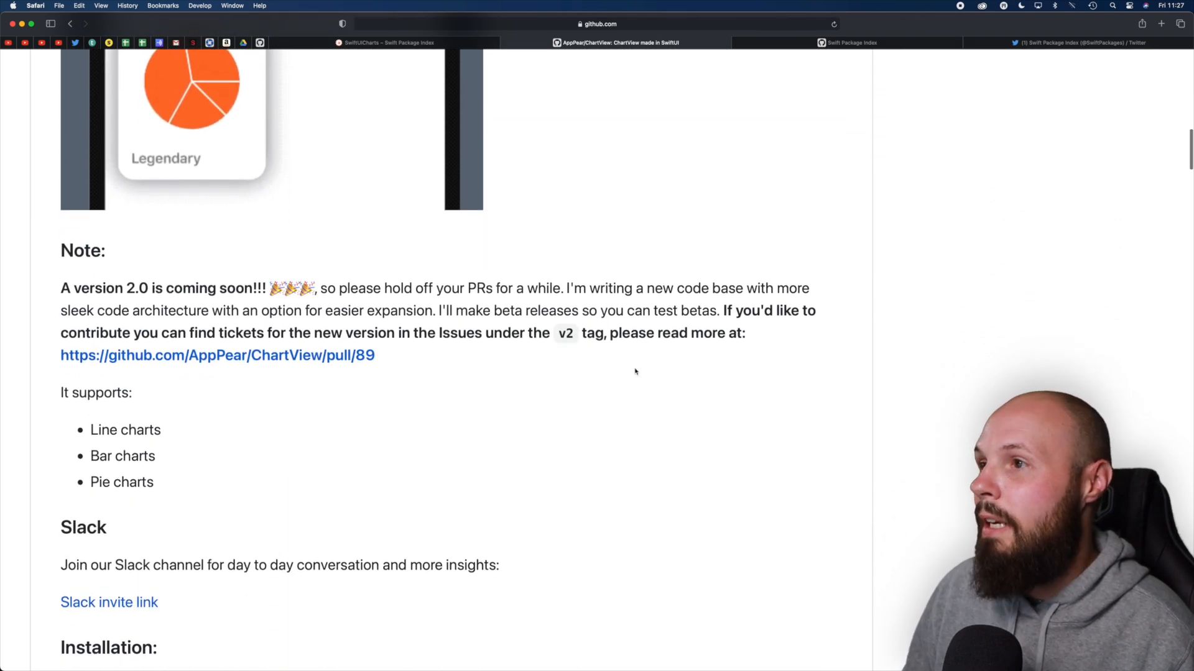
- Switch back to the Swift Package Index tab showing the empty search home page
left_click(386, 42)
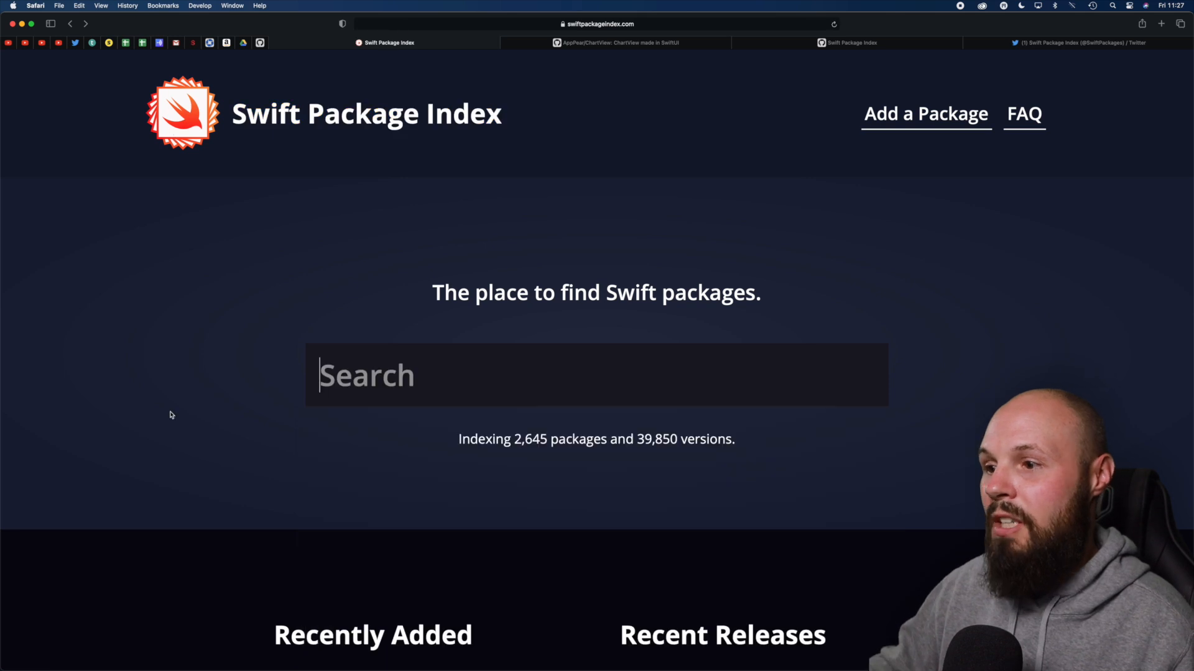
mouse_move(191, 427)
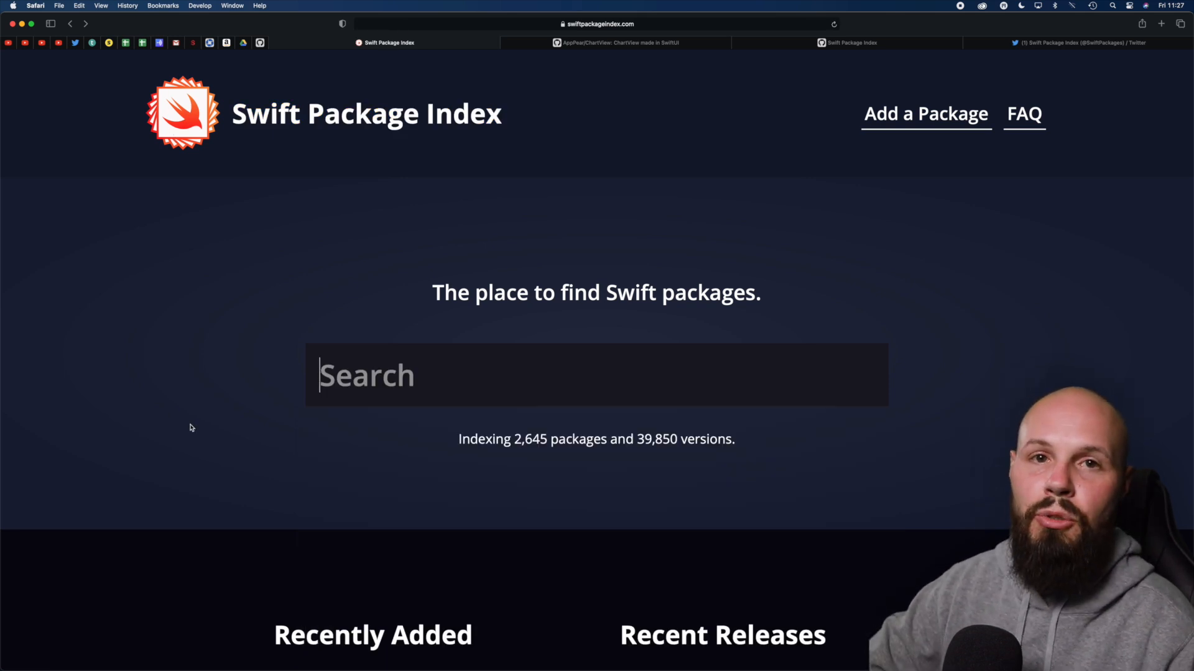